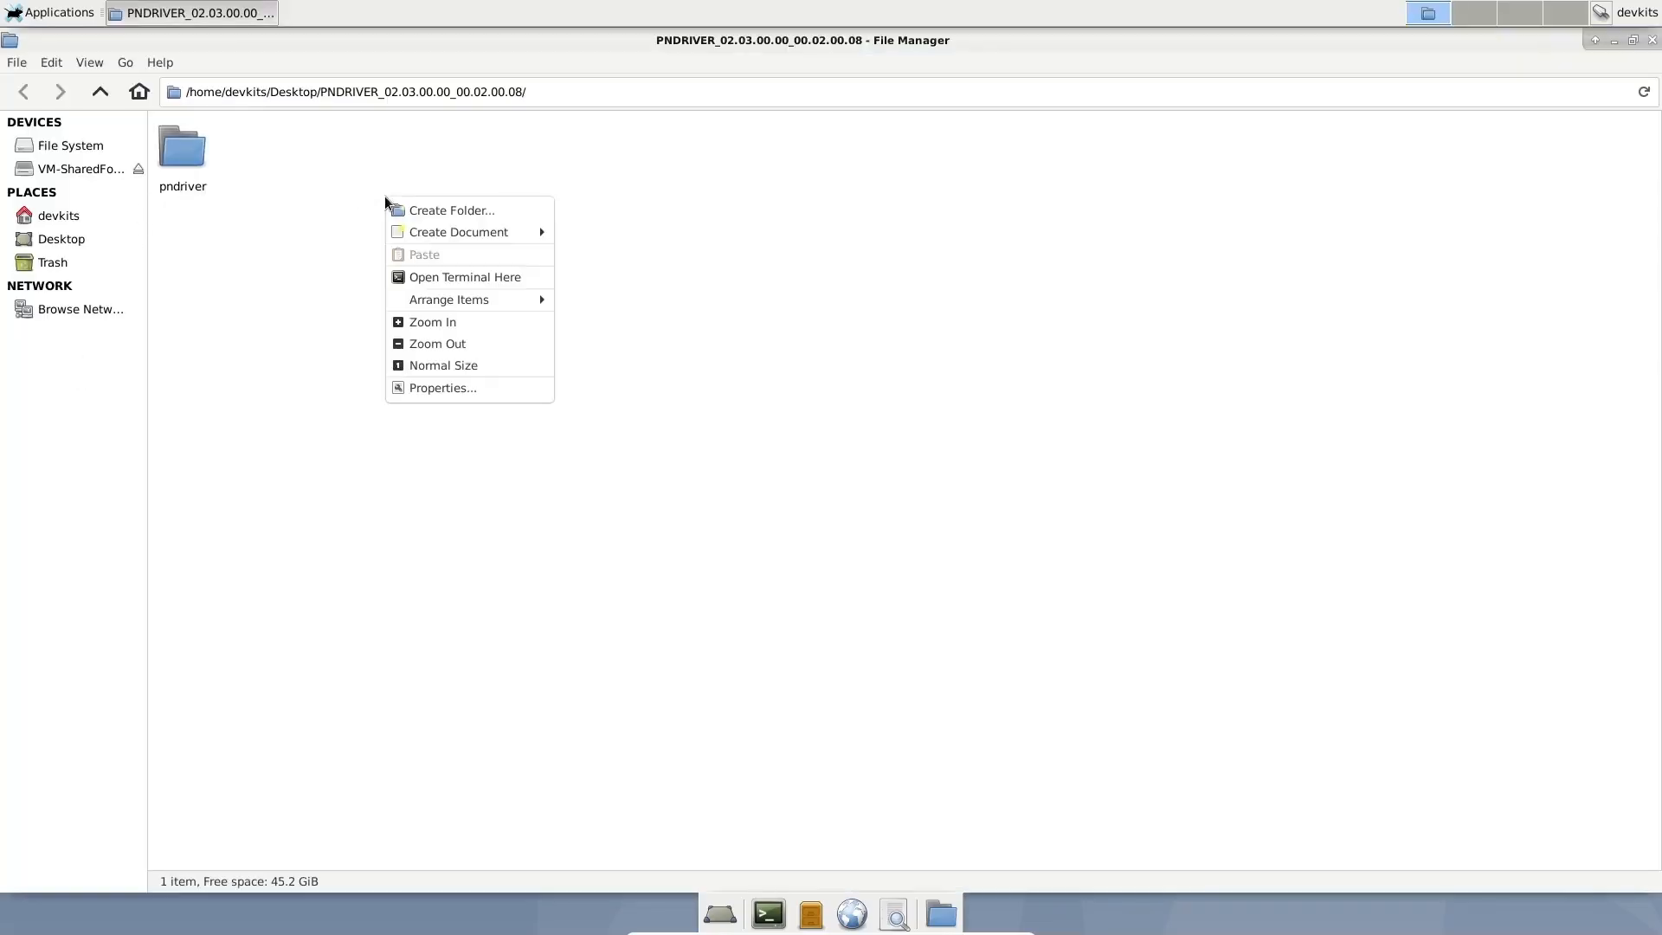
- Open a terminal in the PNDRIVER folder and cd into pn_driver/src/examples/lib/linux32_native/build
{"action": "left_click", "coordinate": [463, 276]}
{"action": "type", "text": "cd"}
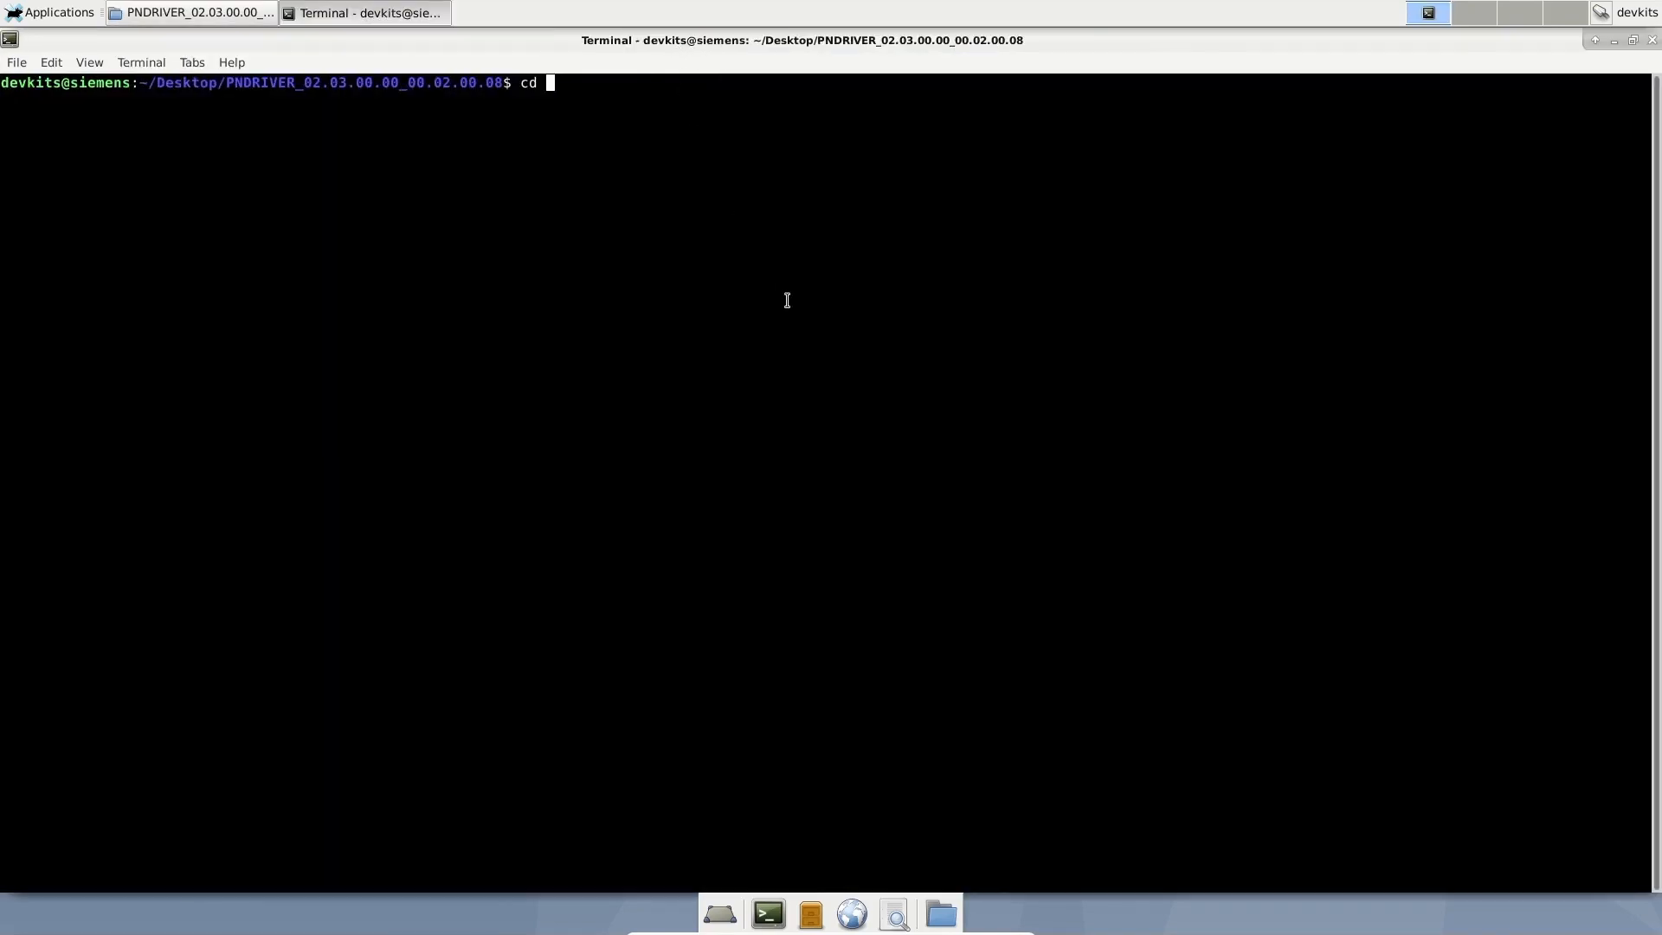
{"action": "type", "text": "pndriver/\"pndriver/PNDriver"}
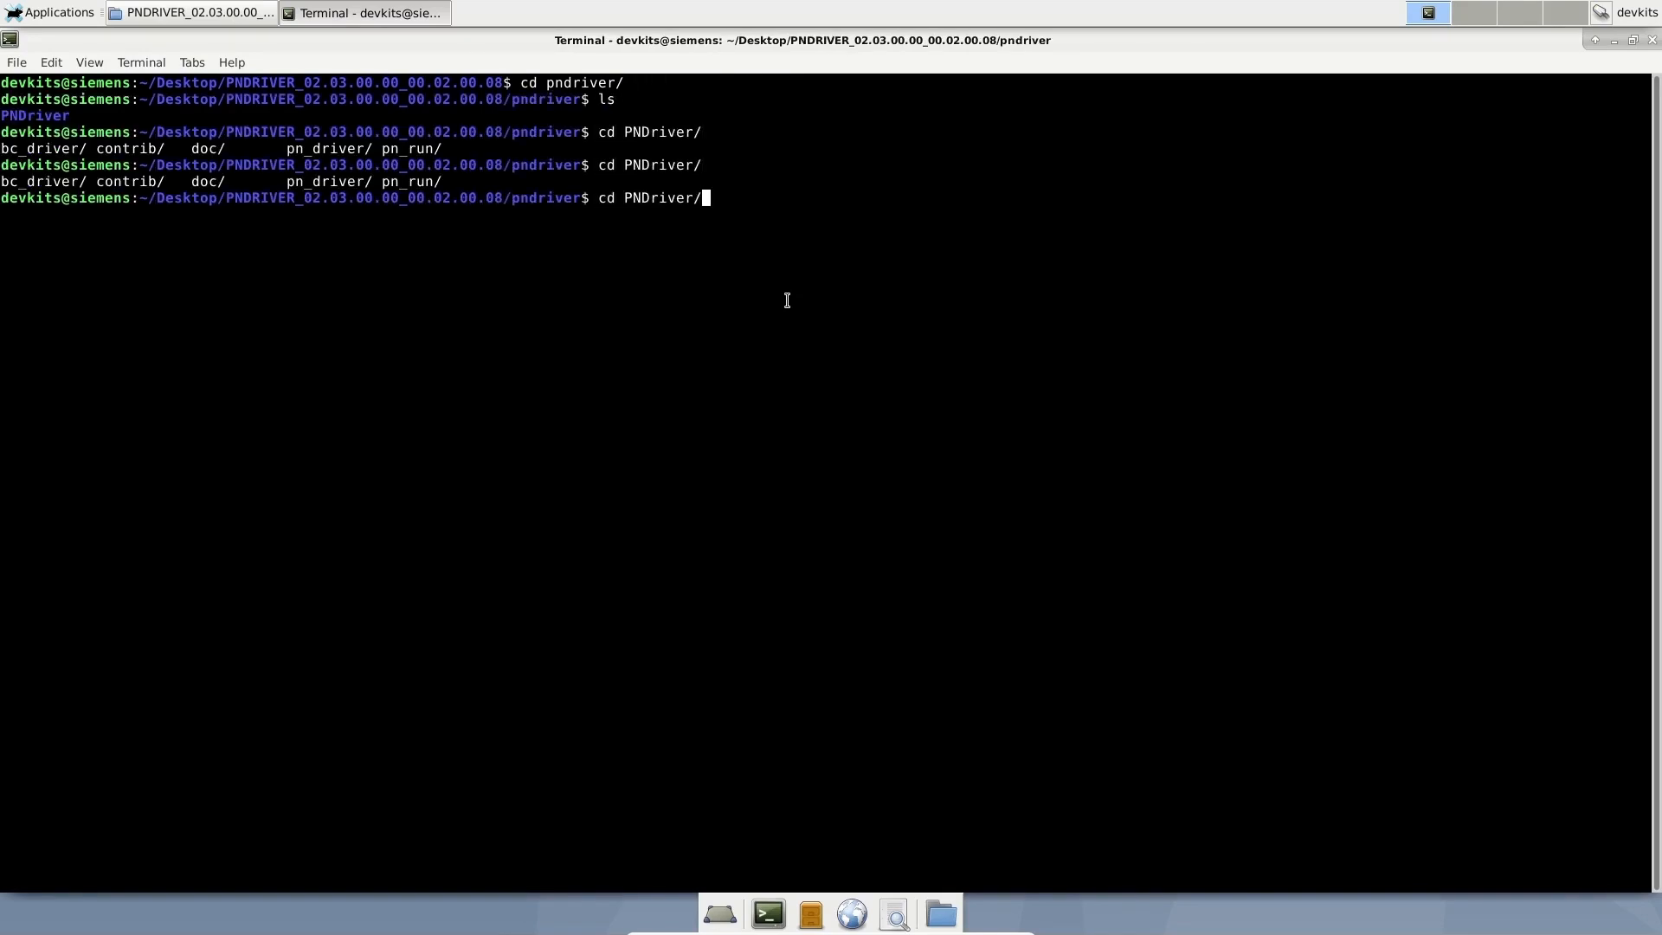
{"action": "type", "text": "pn_driver/src/e"}
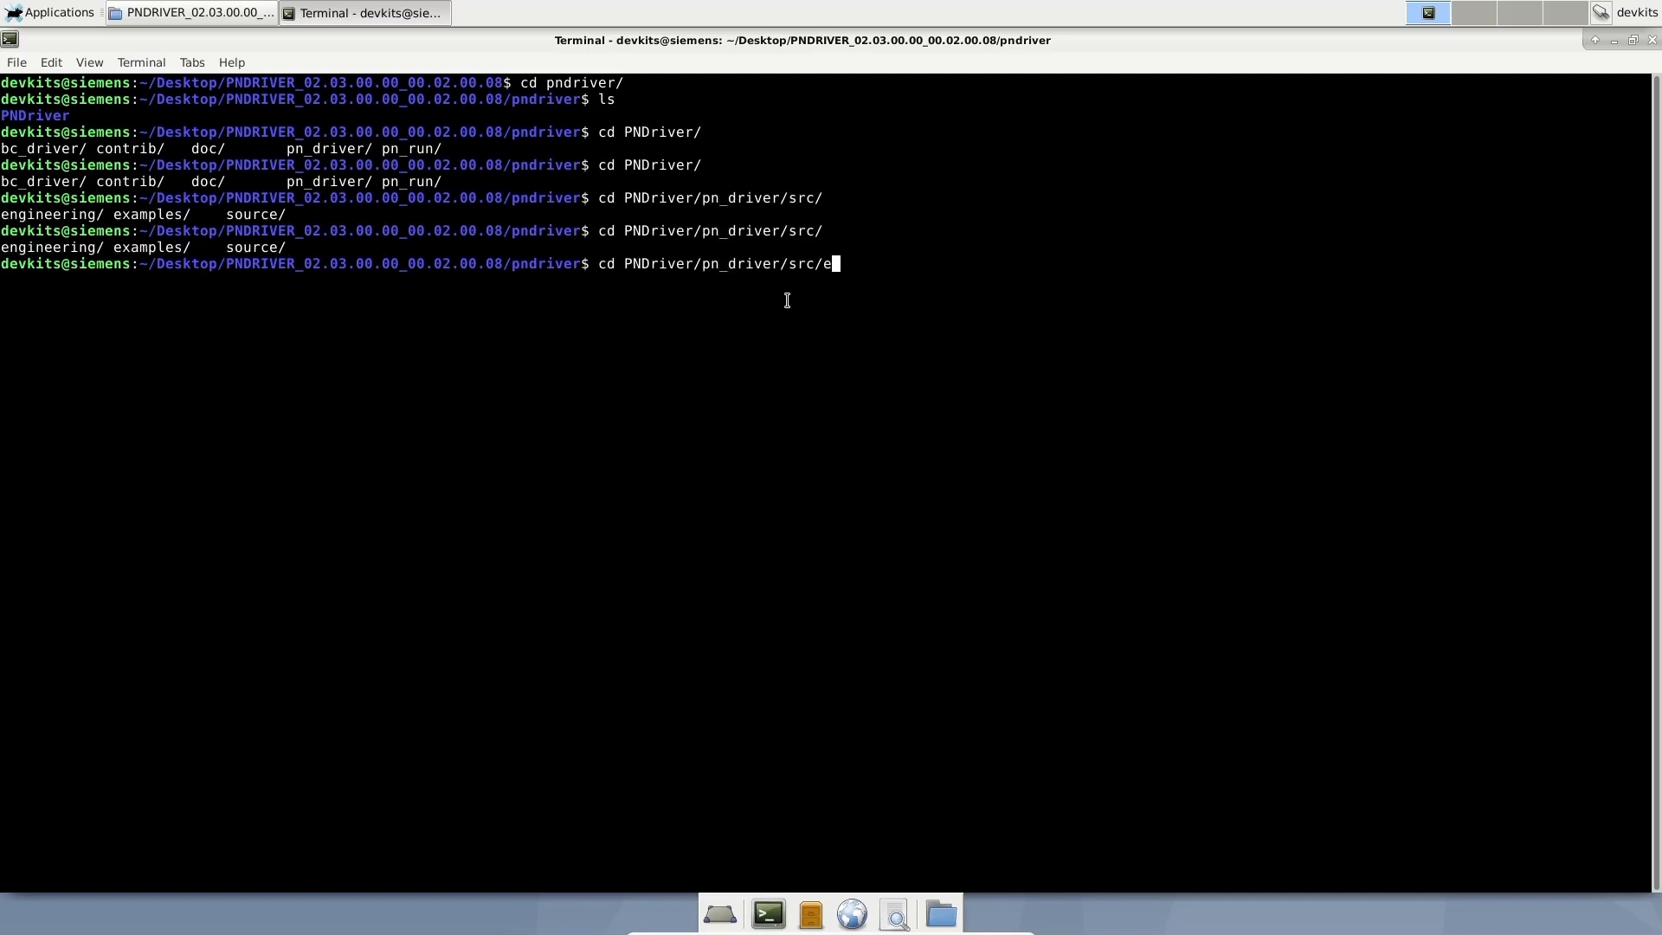
{"action": "type", "text": "xamples/lib/linux32_native/build/"}
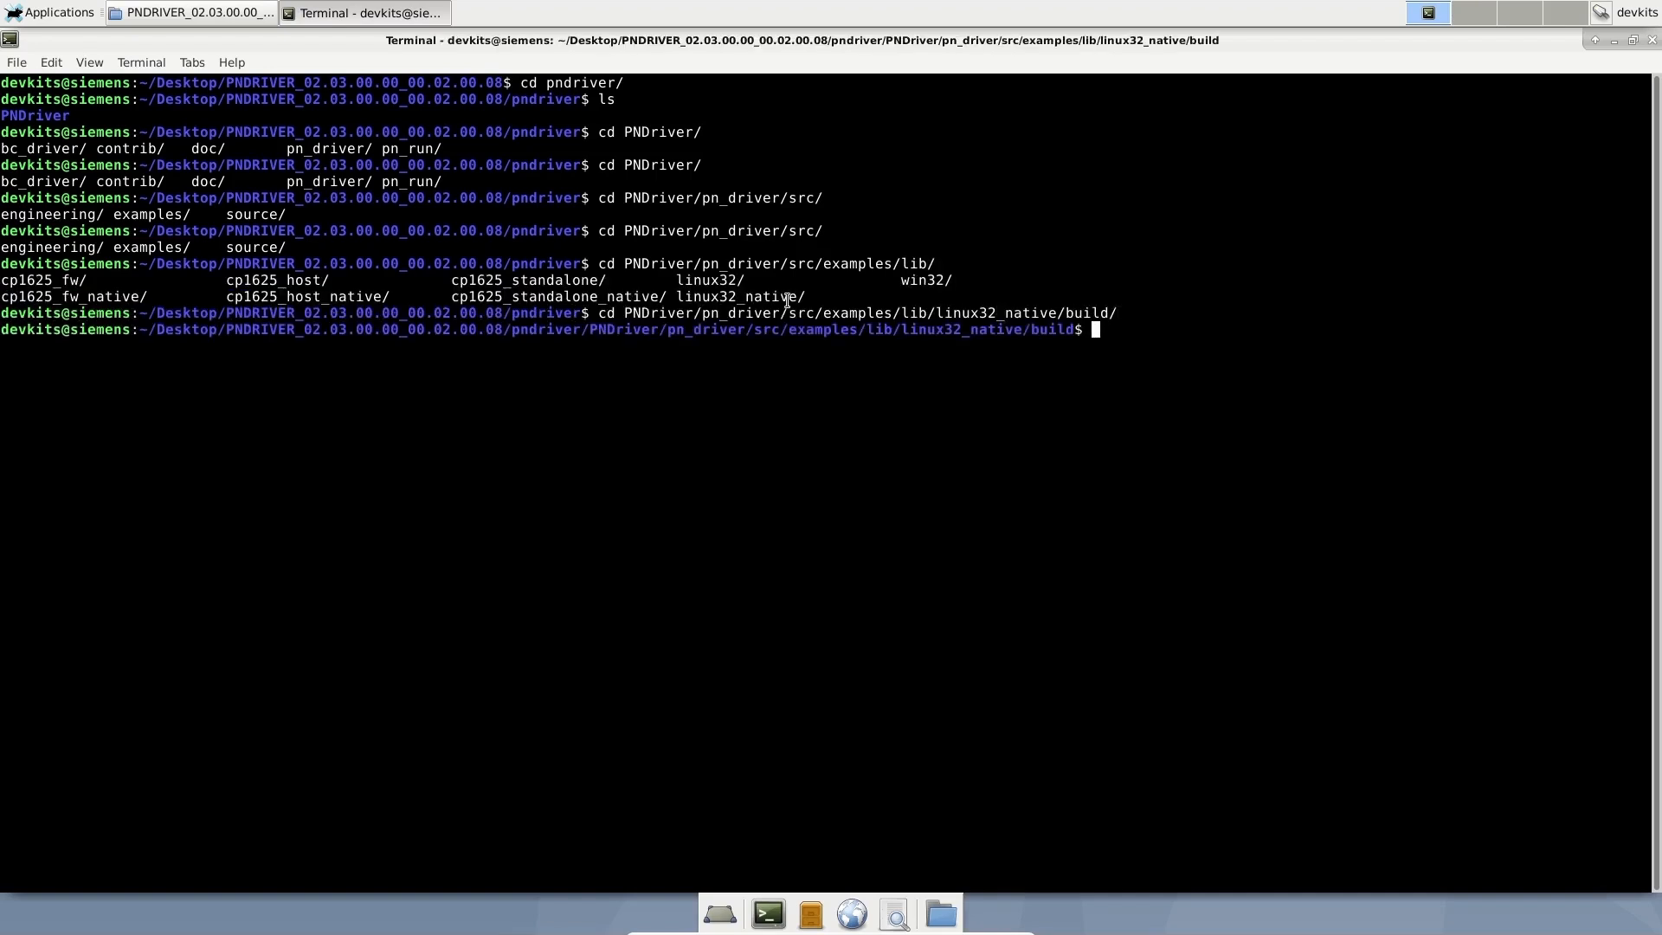
- Make the PN Driver library, make the ioc test_app, and list the folder showing the test_app executable
{"action": "type", "text": "make"}
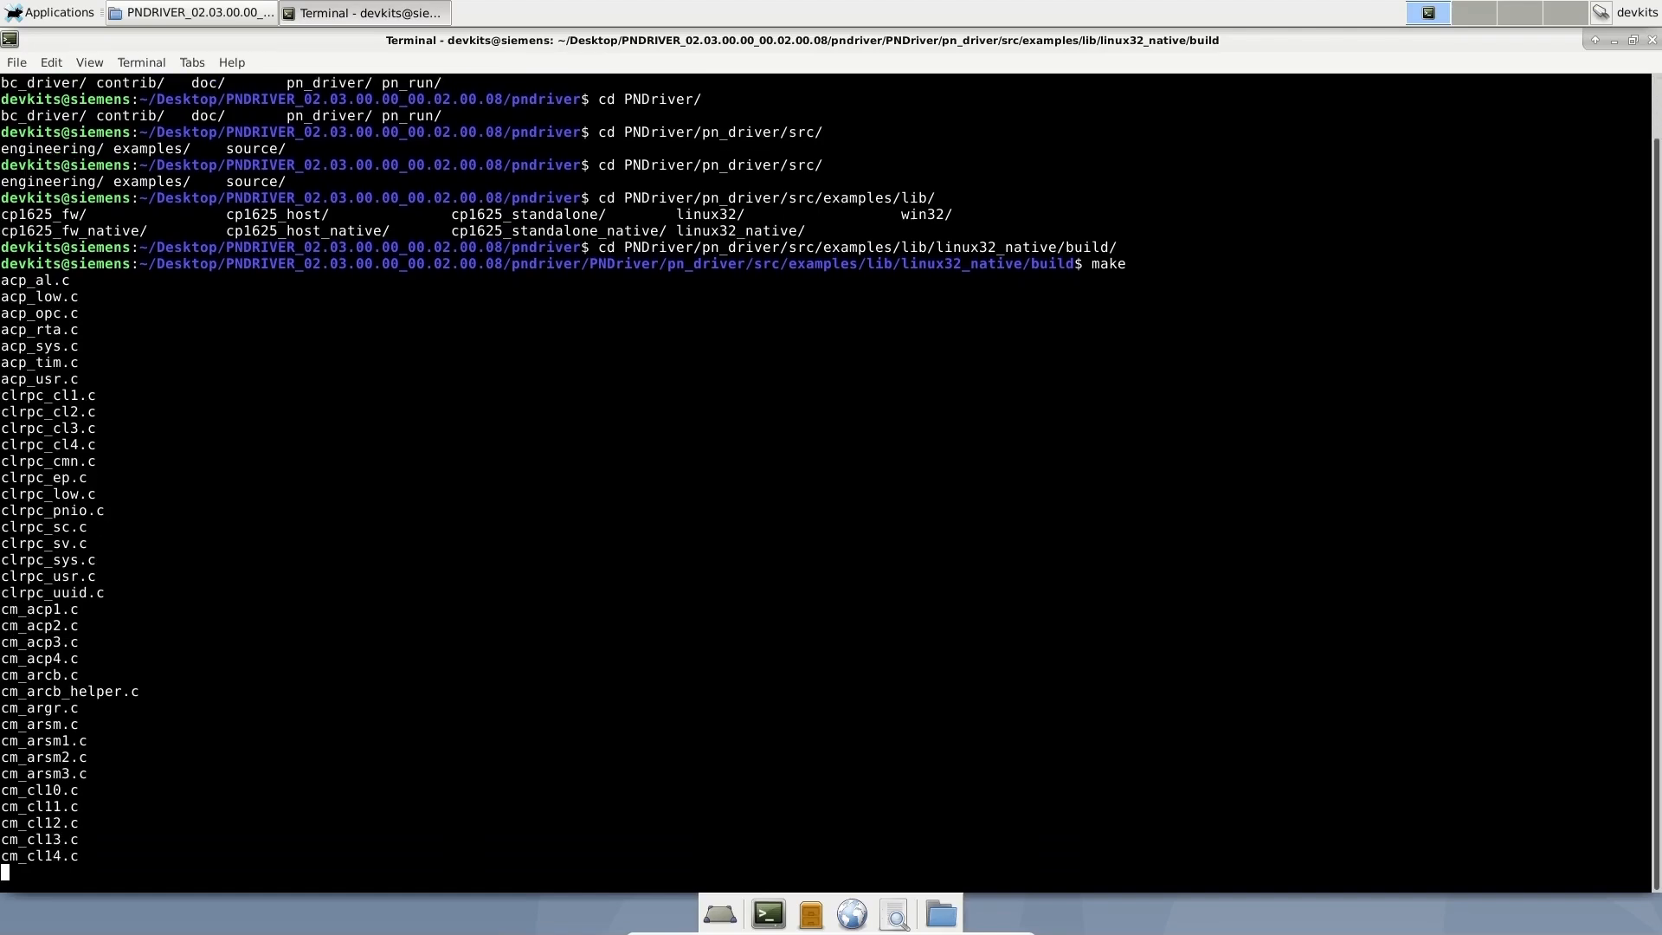
{"action": "type", "text": "cd ../../../ioc/l"}
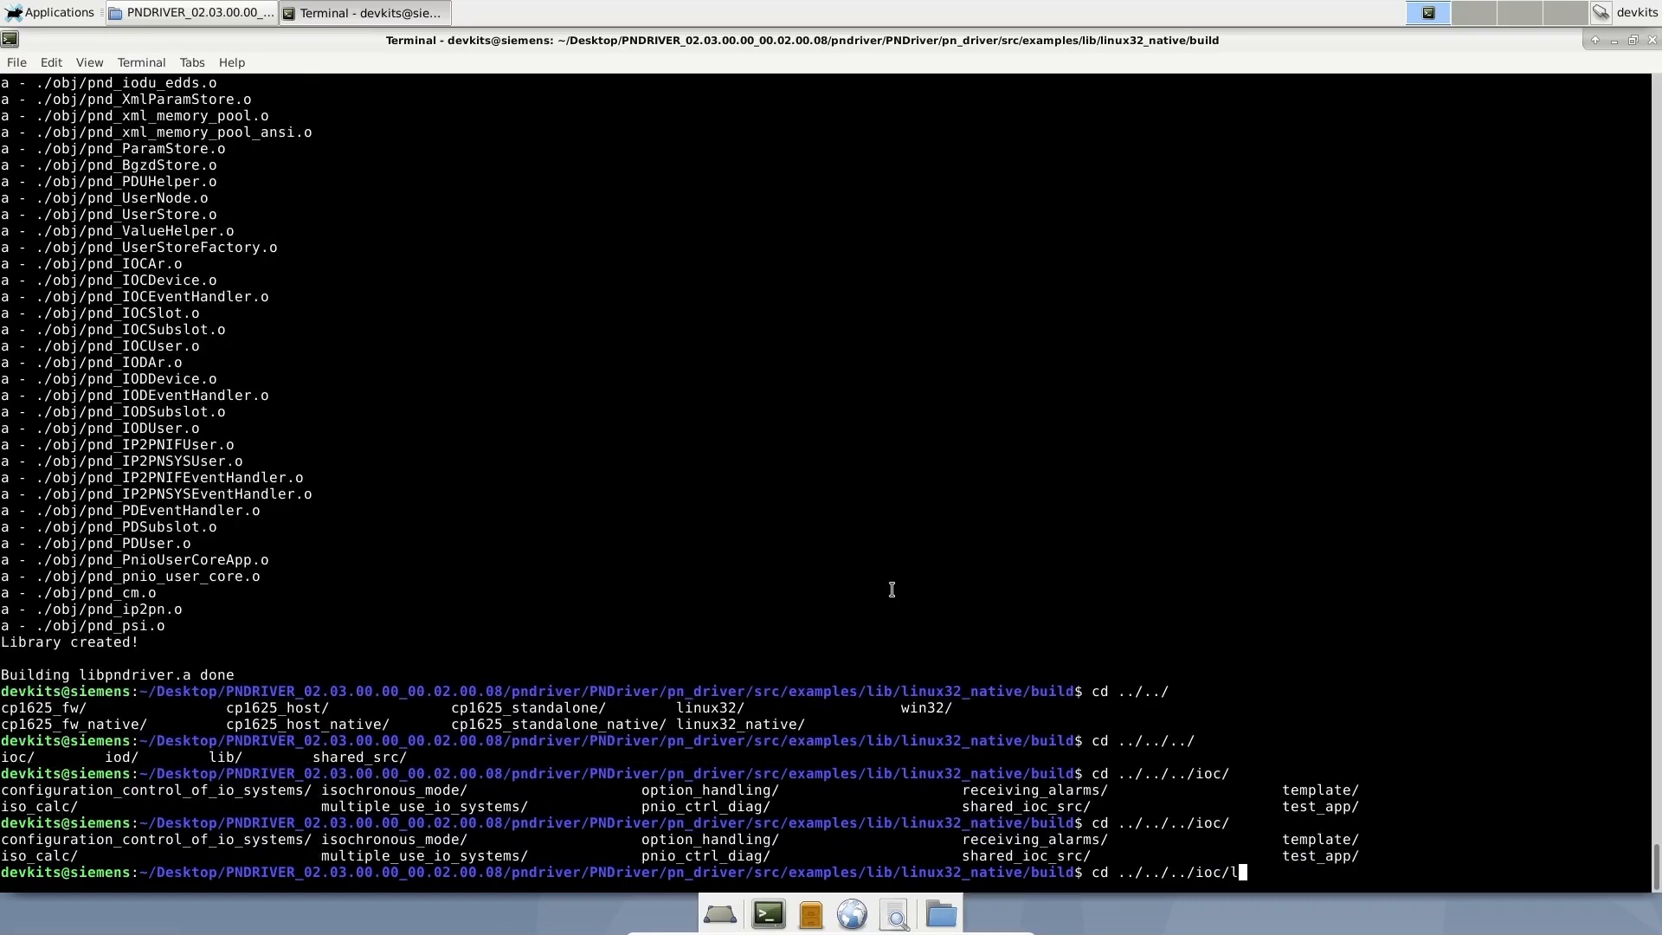
{"action": "type", "text": "test_app/linux32_native/build/"}
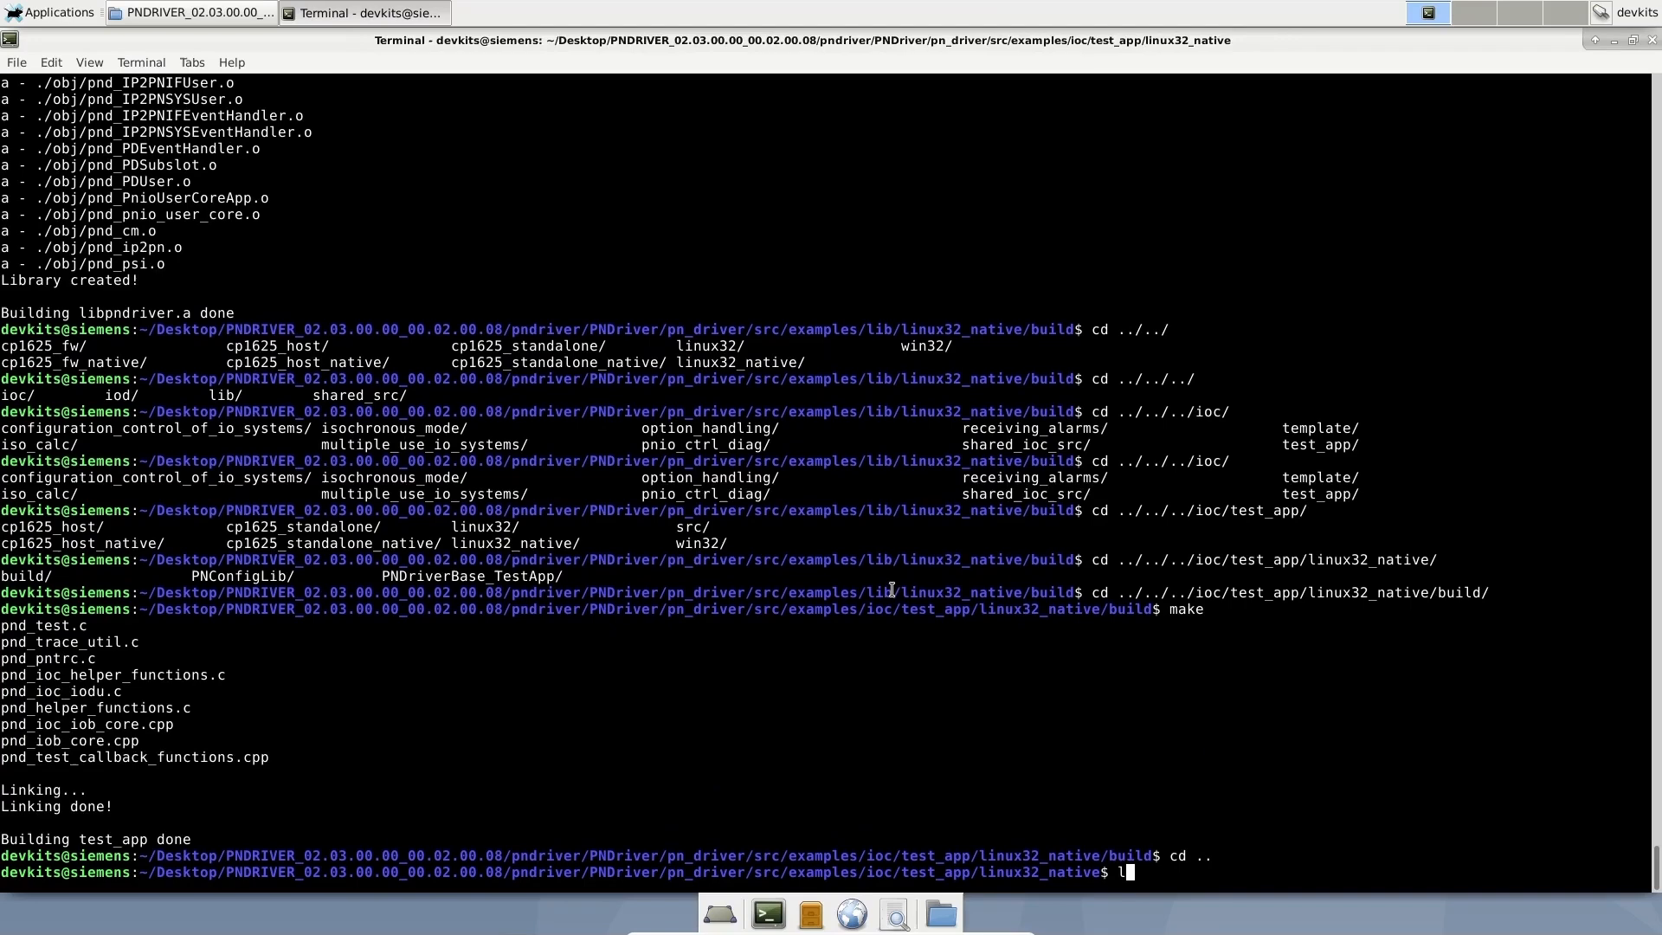
{"action": "type", "text": "ls -l"}
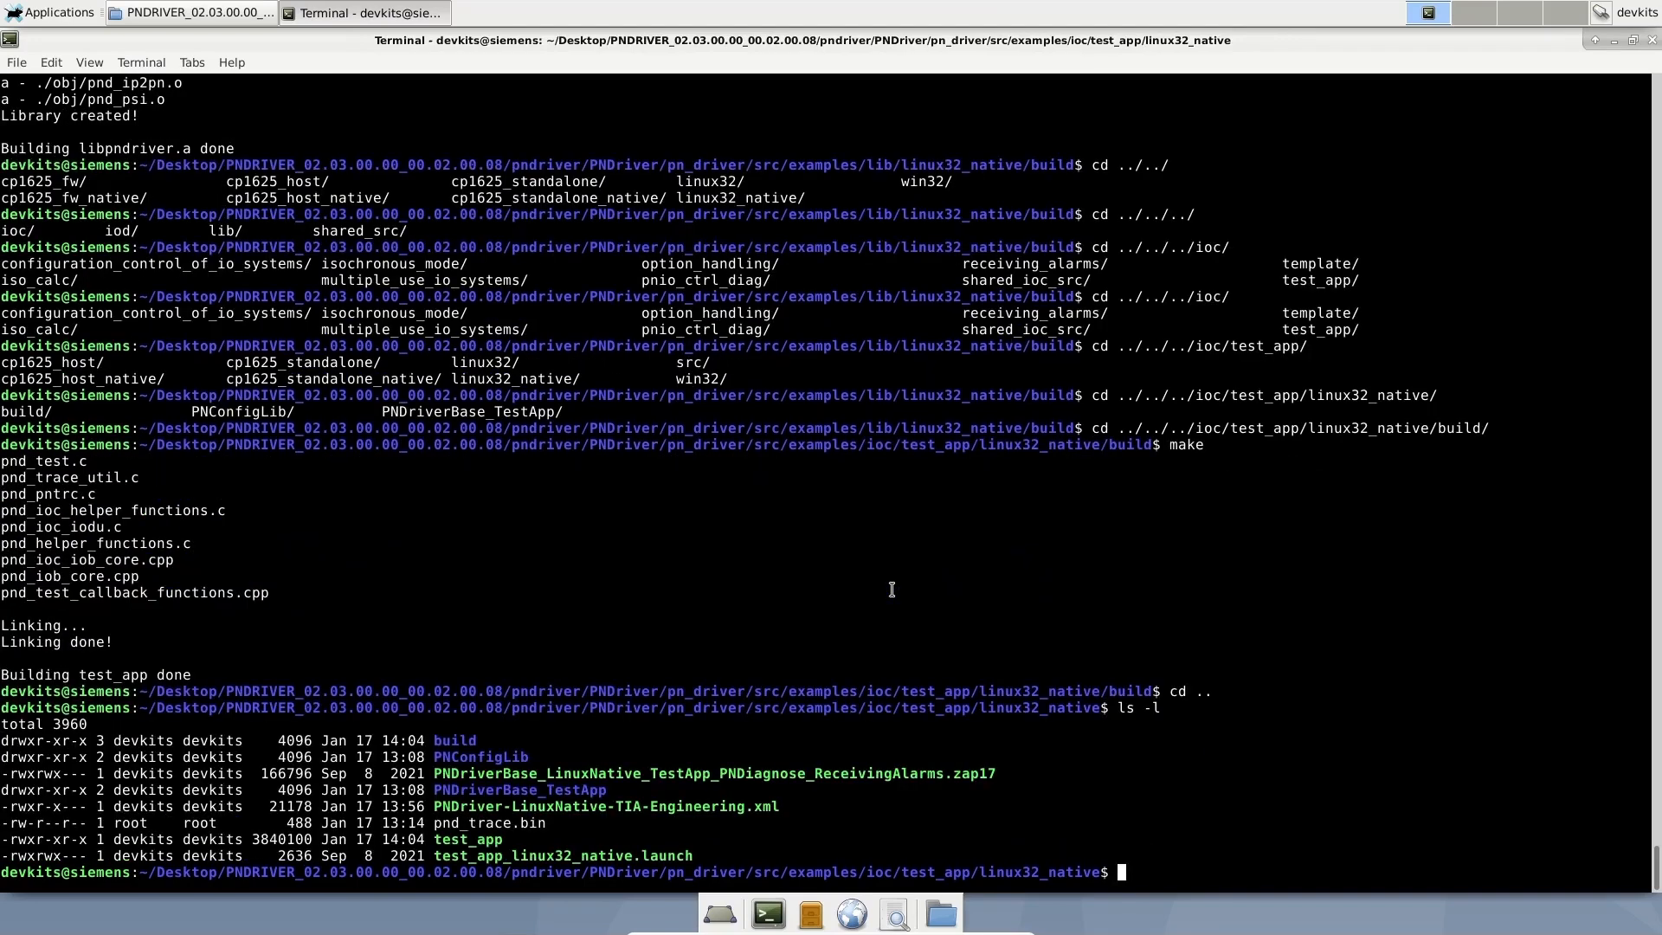
- Run sudo ./test_app, choose SERV CP Startup on adapter 0, ending in the ephemeral port range error
{"action": "double_click", "coordinate": [469, 838]}
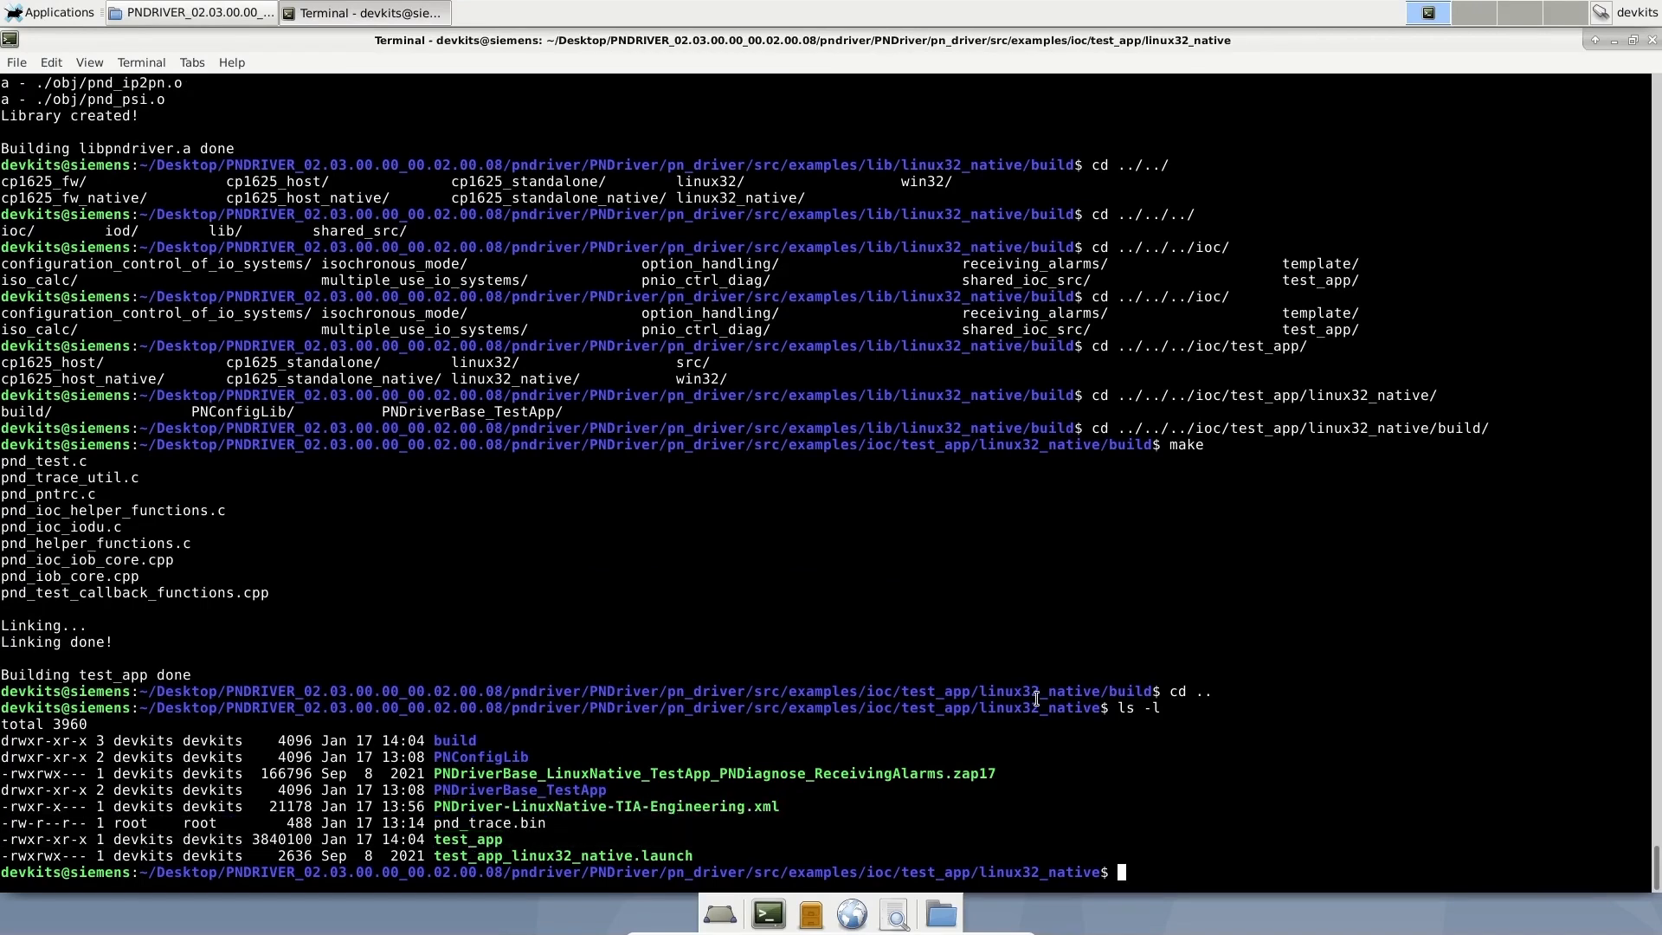
{"action": "type", "text": "sudo ."}
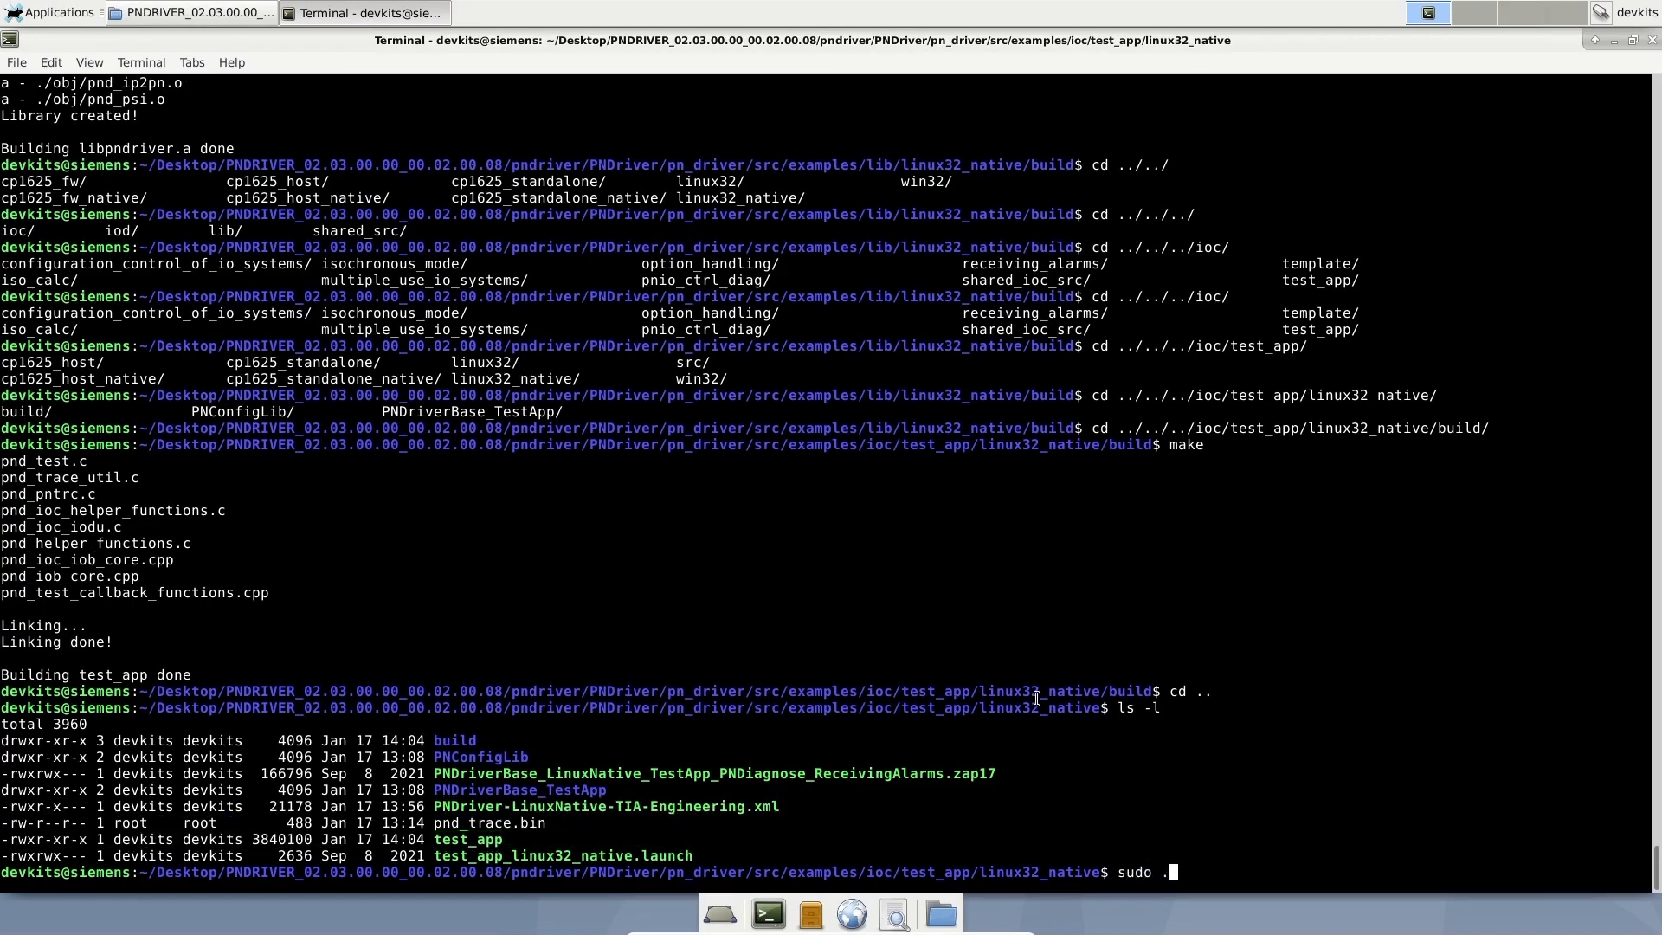
{"action": "type", "text": "/test_app -"}
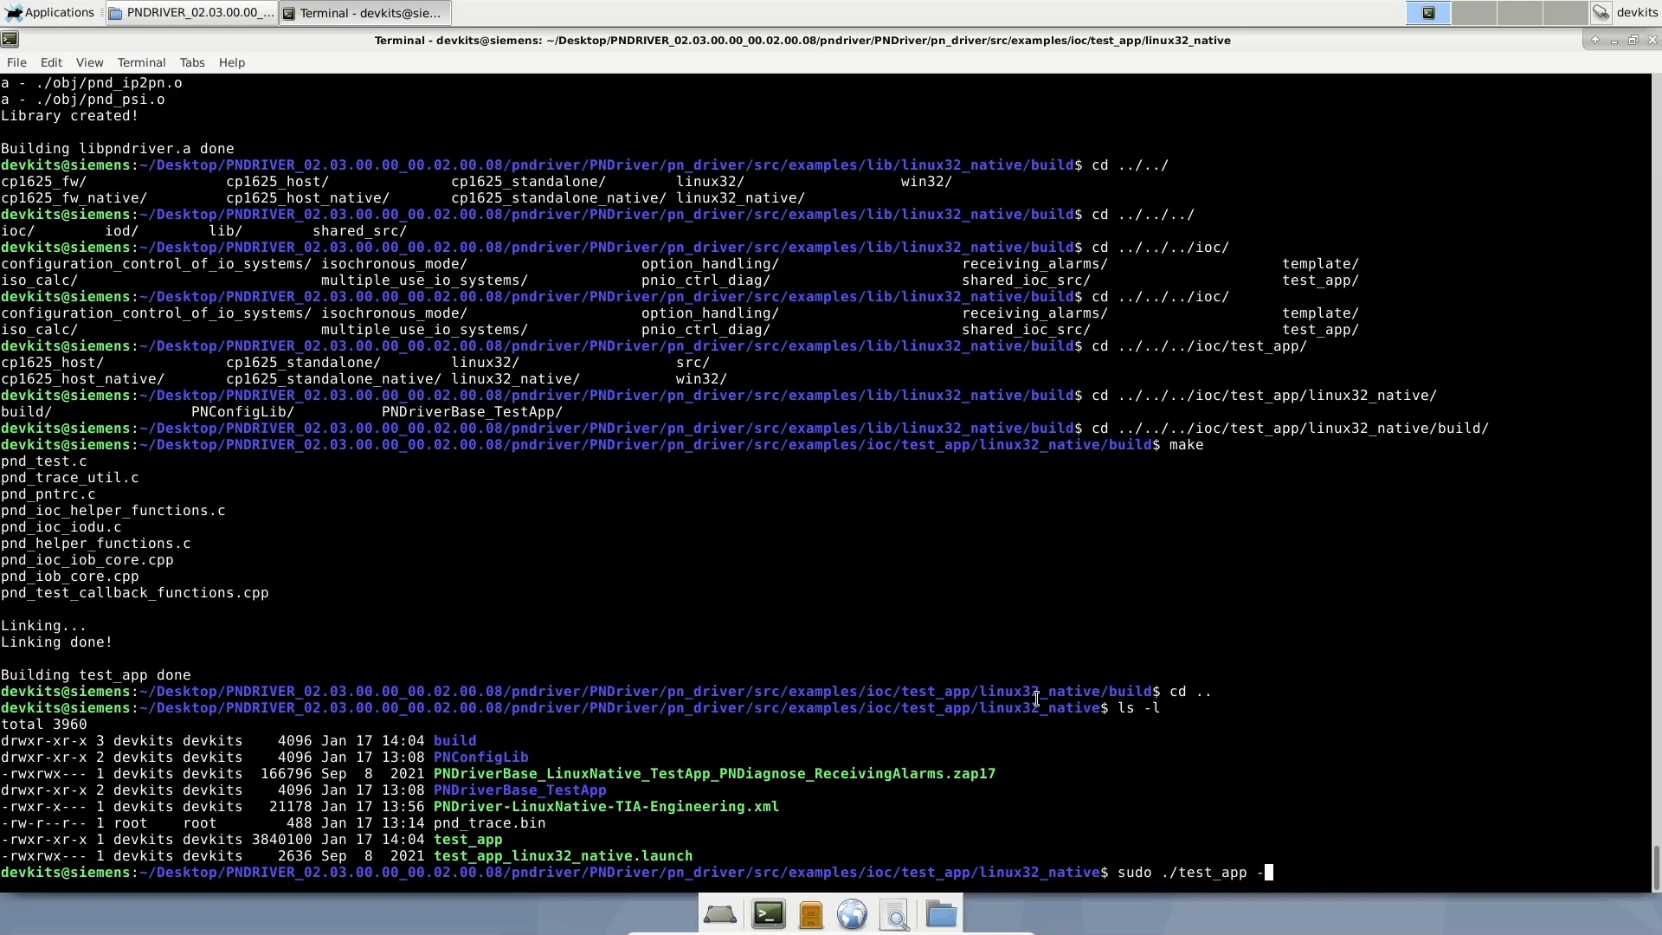
{"action": "type", "text": "f"}
{"action": "type", "text": "2"}
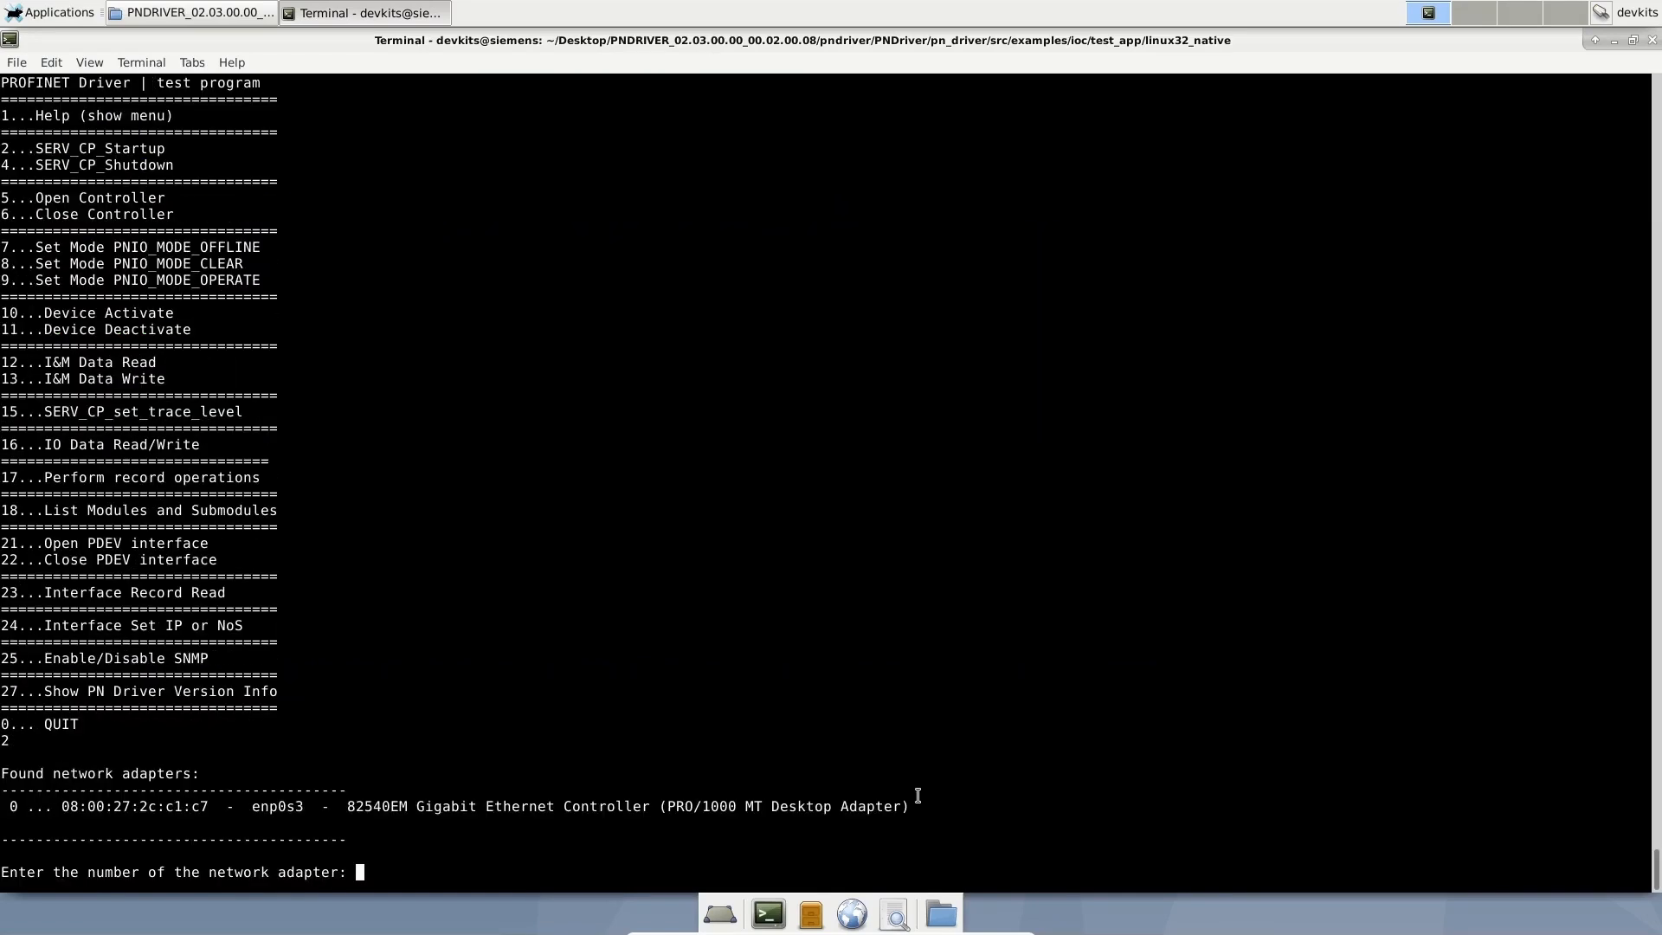
{"action": "type", "text": "0"}
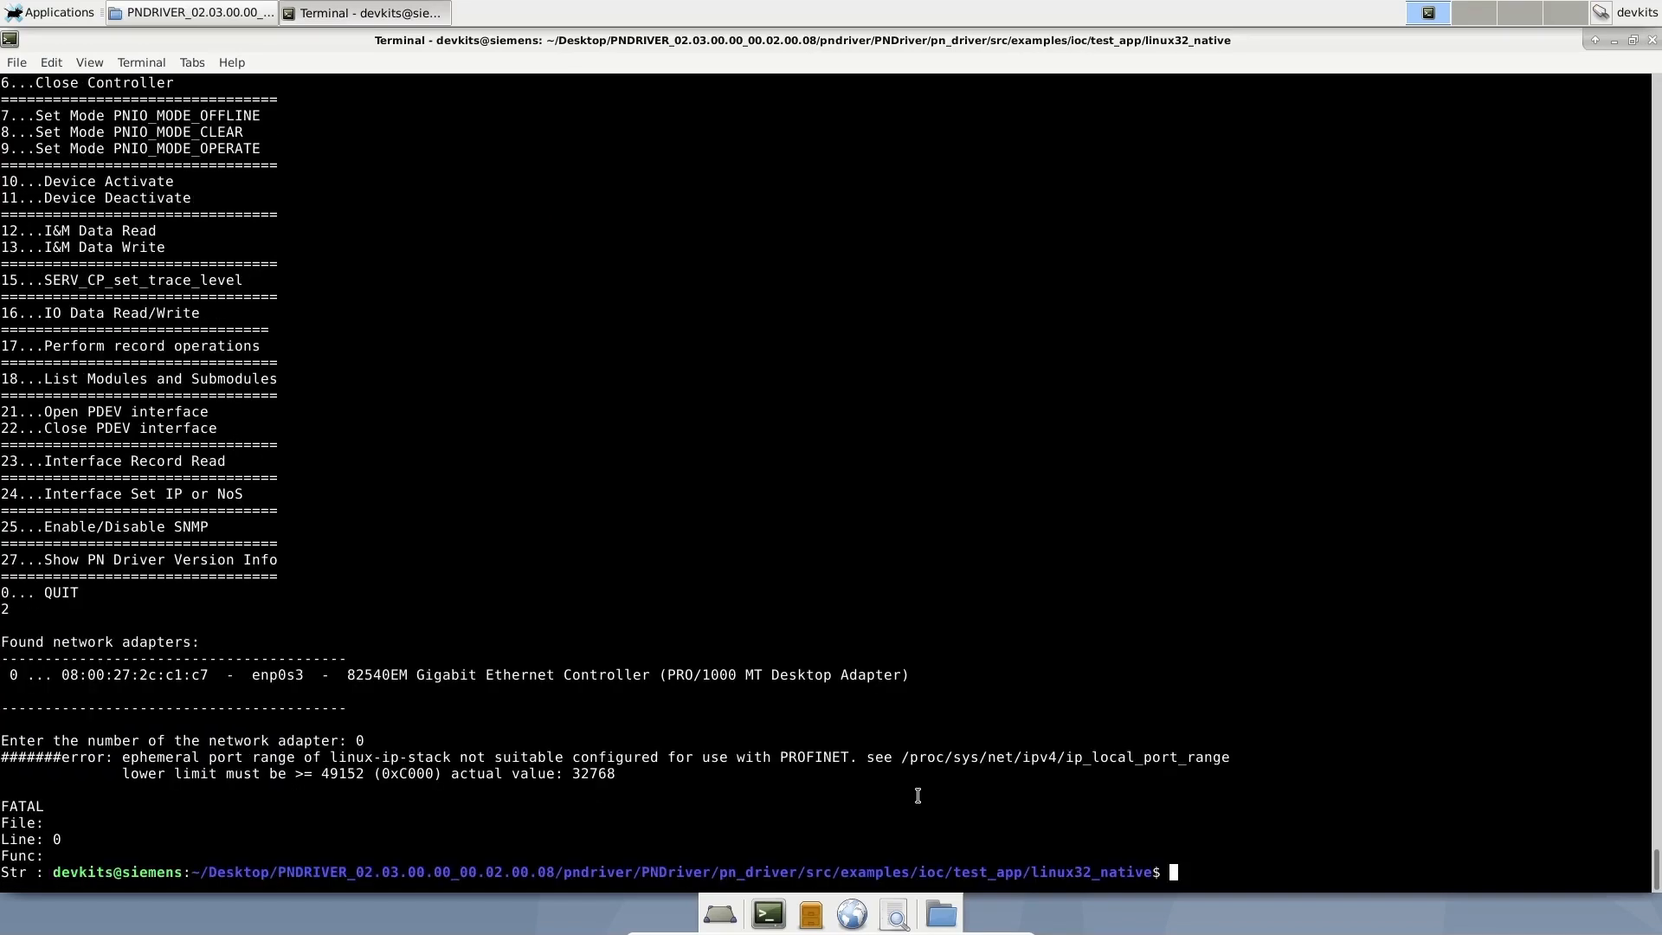
{"action": "mouse_move", "coordinate": [197, 798]}
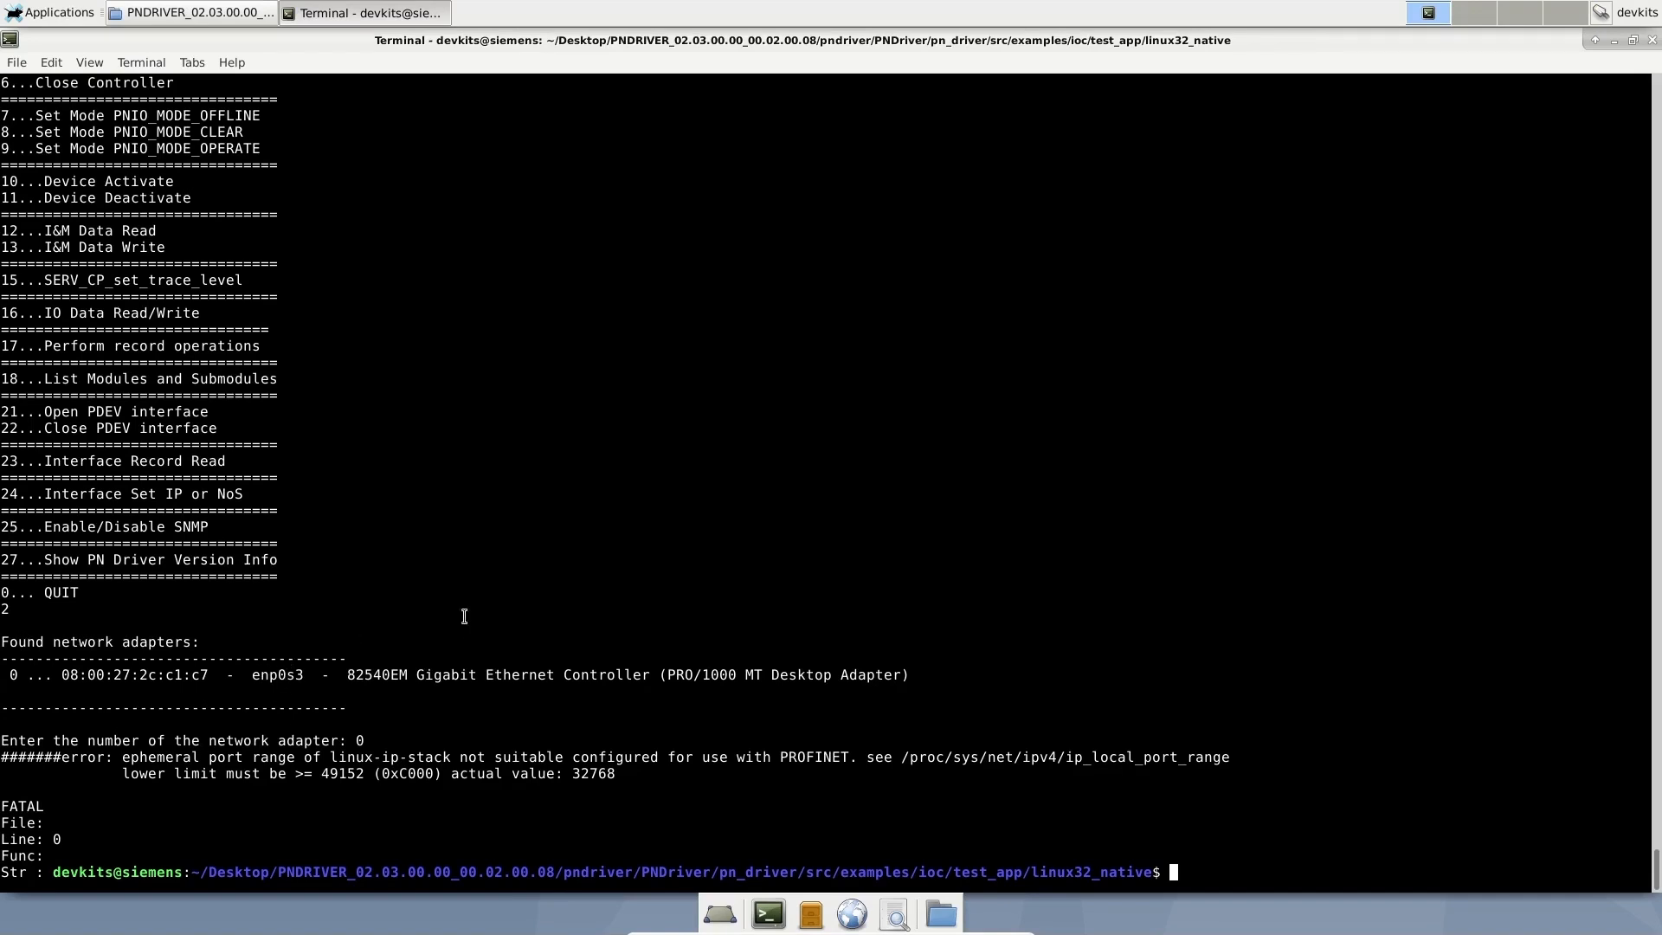
- Edit ip_local_port_range with sudo nano, changing the lower limit 32768 to 49152
{"action": "type", "text": "sudo nano"}
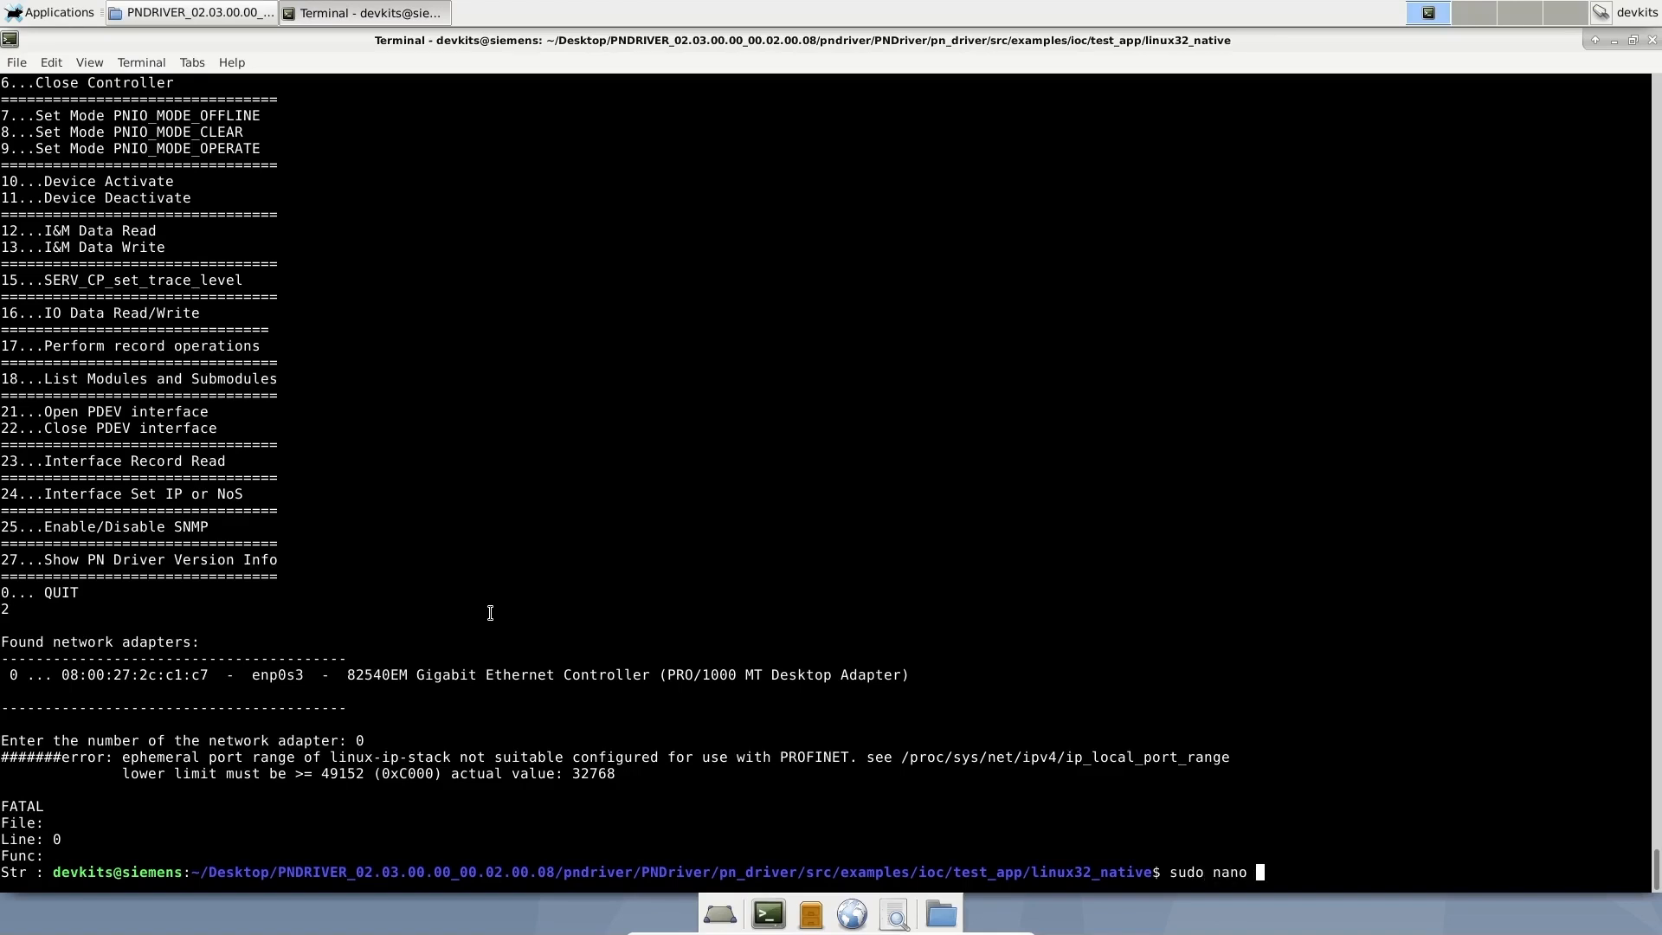
{"action": "double_click", "coordinate": [1064, 756]}
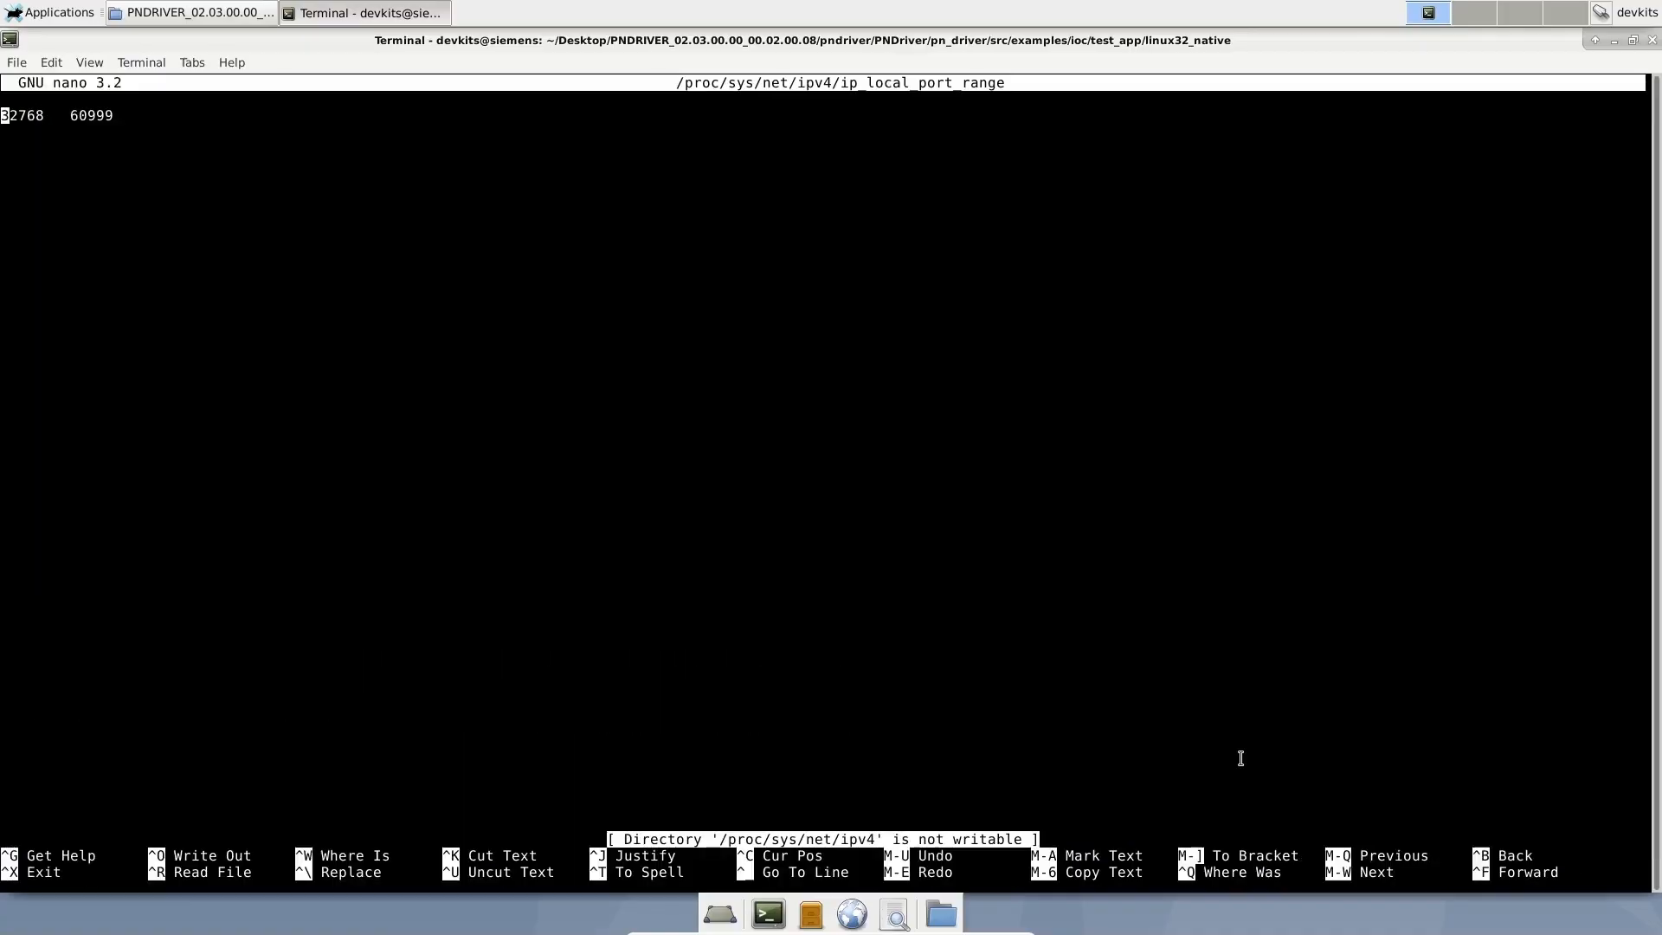
{"action": "type", "text": "49152"}
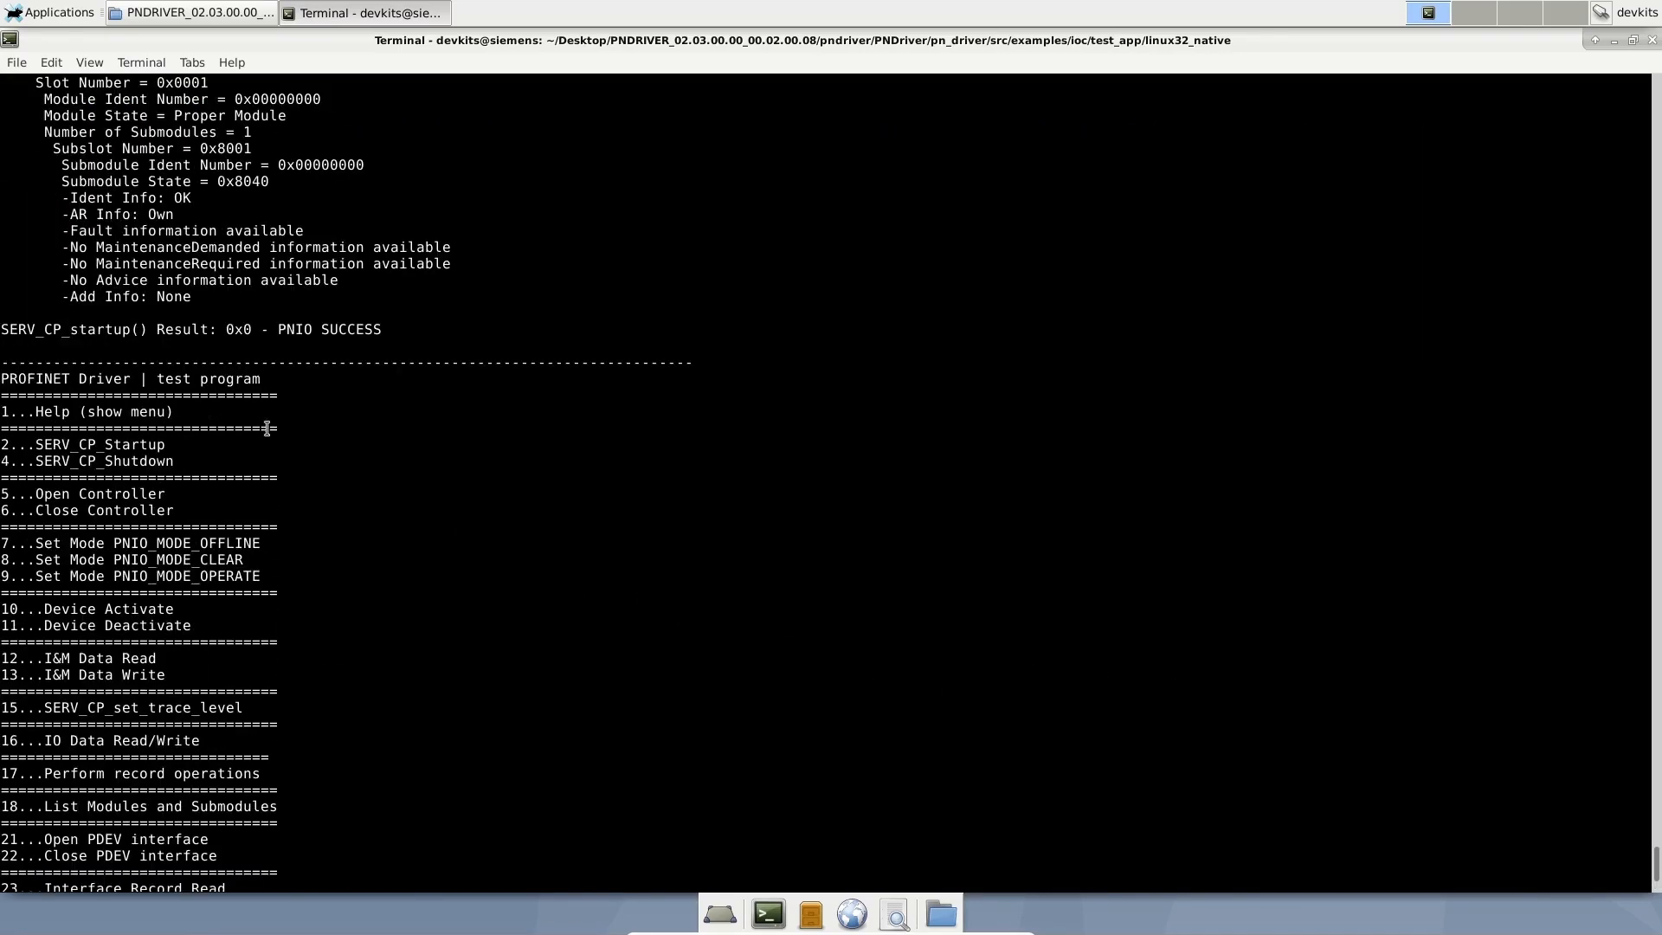
{"action": "triple_click", "coordinate": [190, 329]}
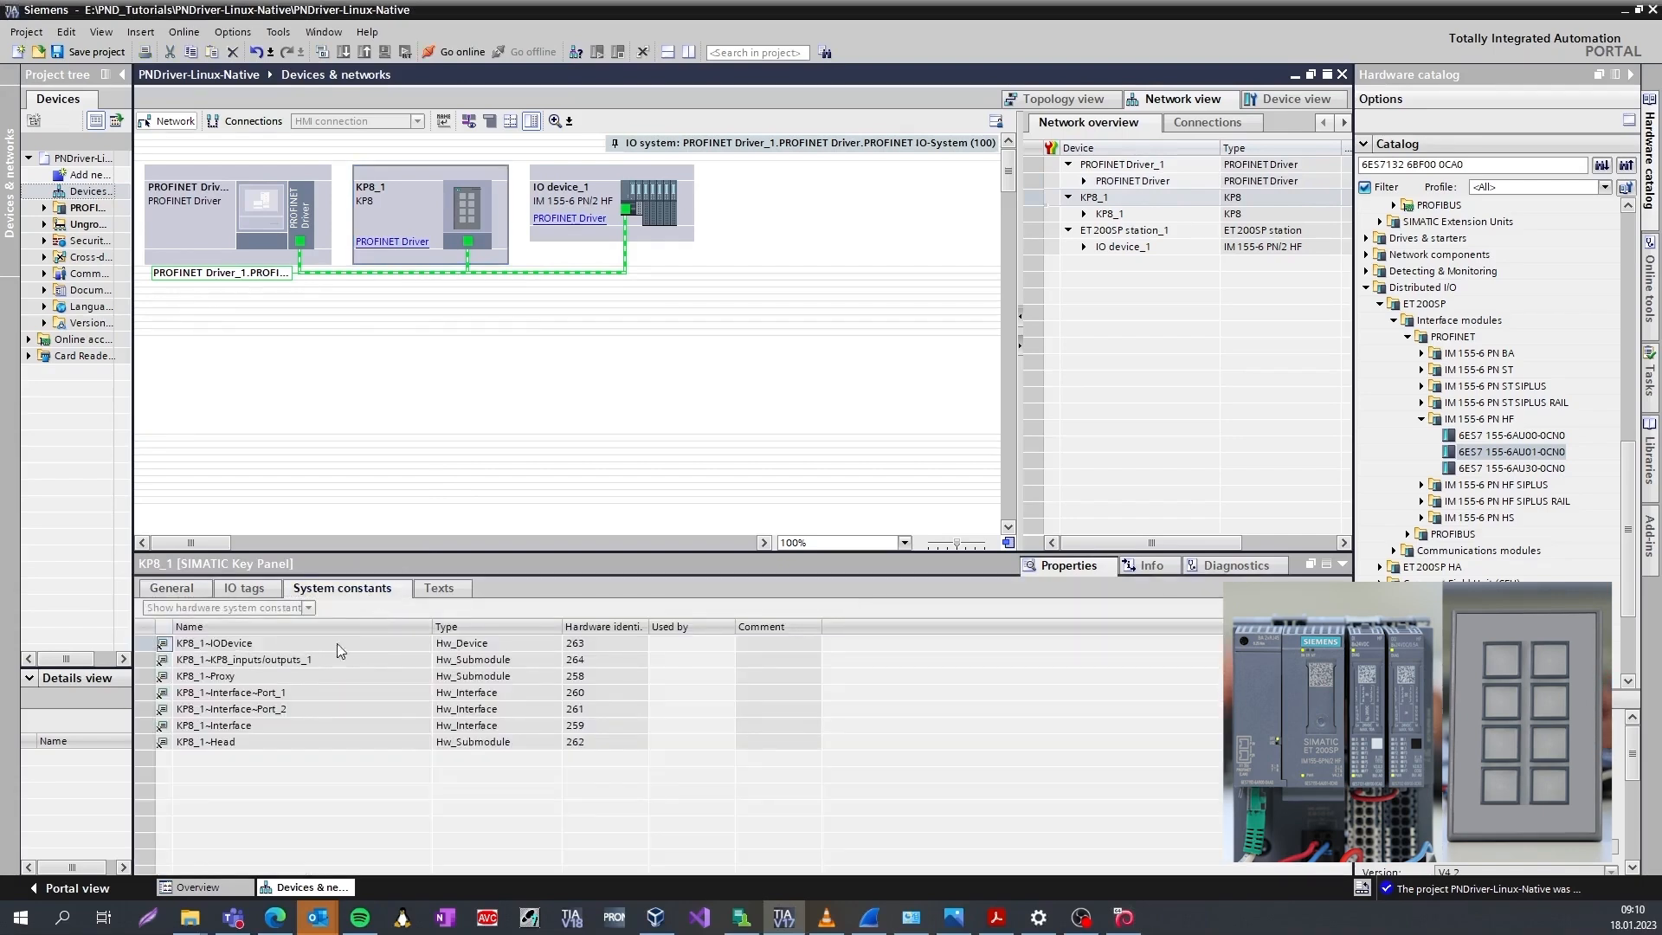
- Select the IO device_1 (IM 155-6 PN/2 HF) station so System constants lists its submodules
{"action": "left_click", "coordinate": [461, 642]}
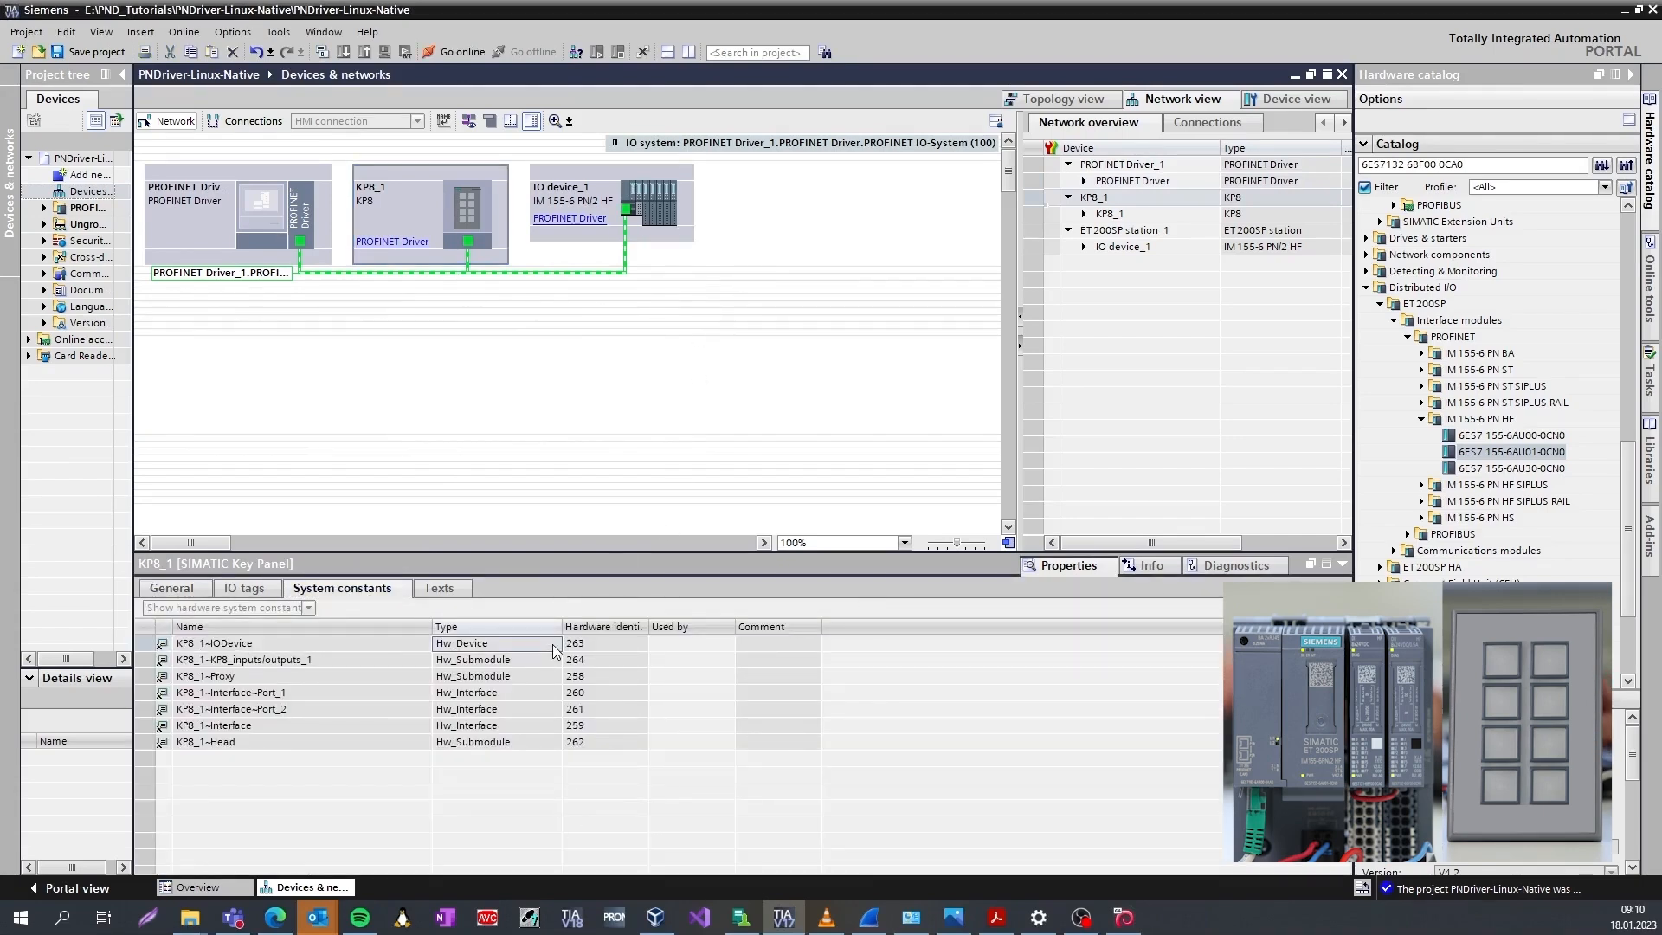
{"action": "left_click", "coordinate": [609, 201]}
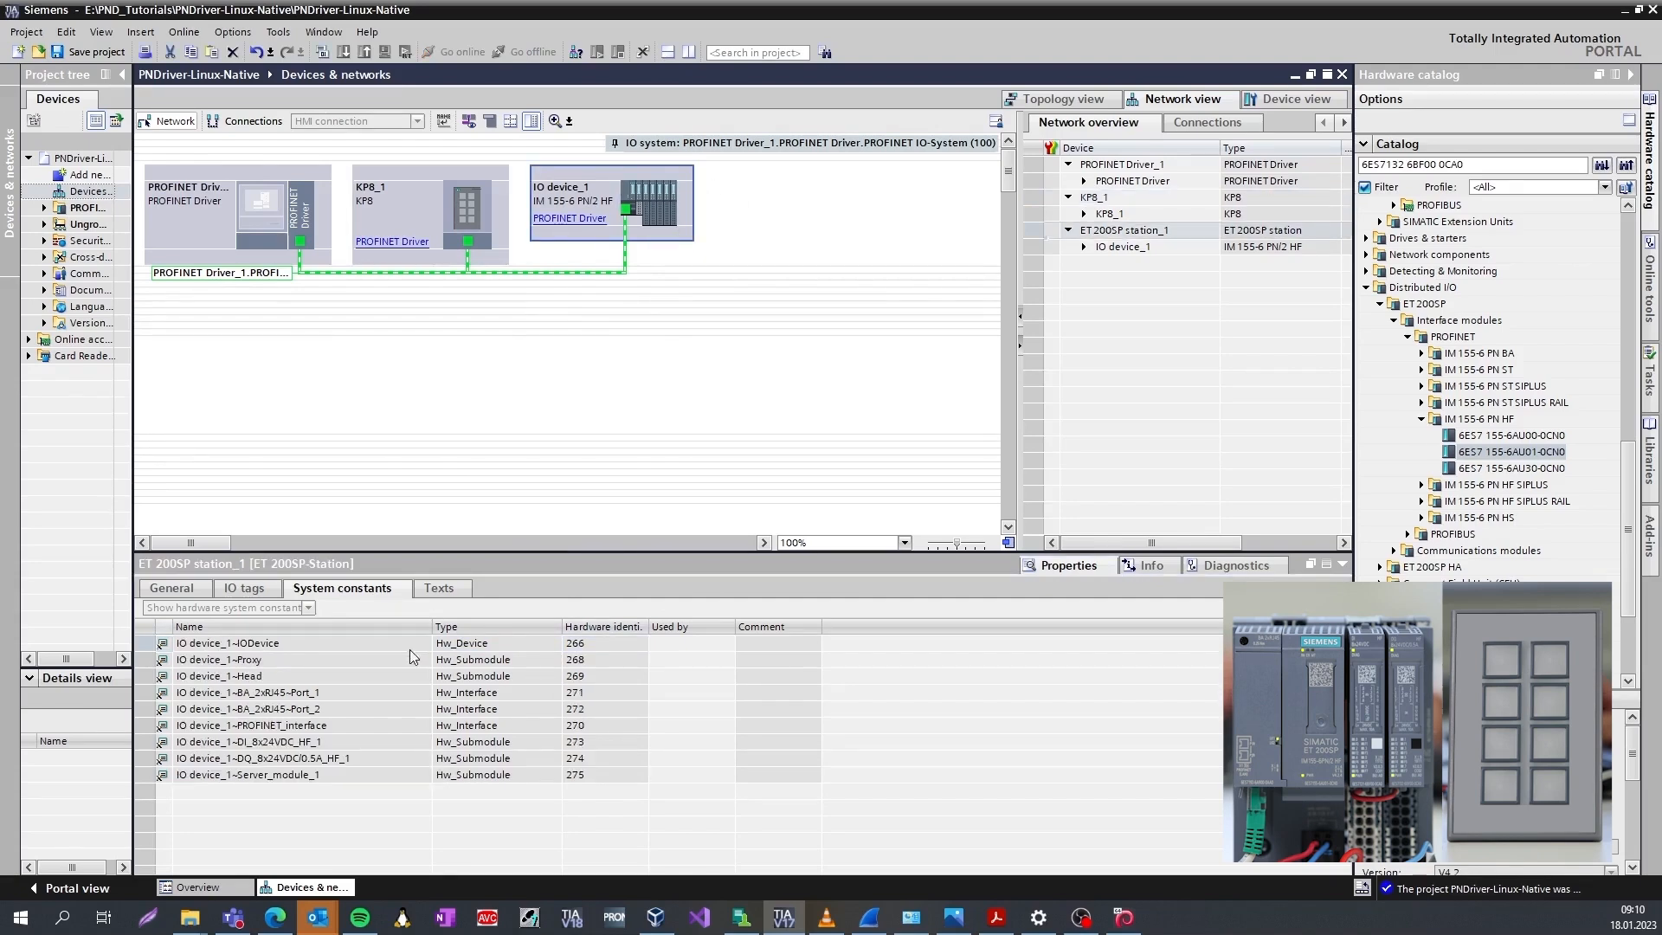
{"action": "left_click", "coordinate": [227, 644]}
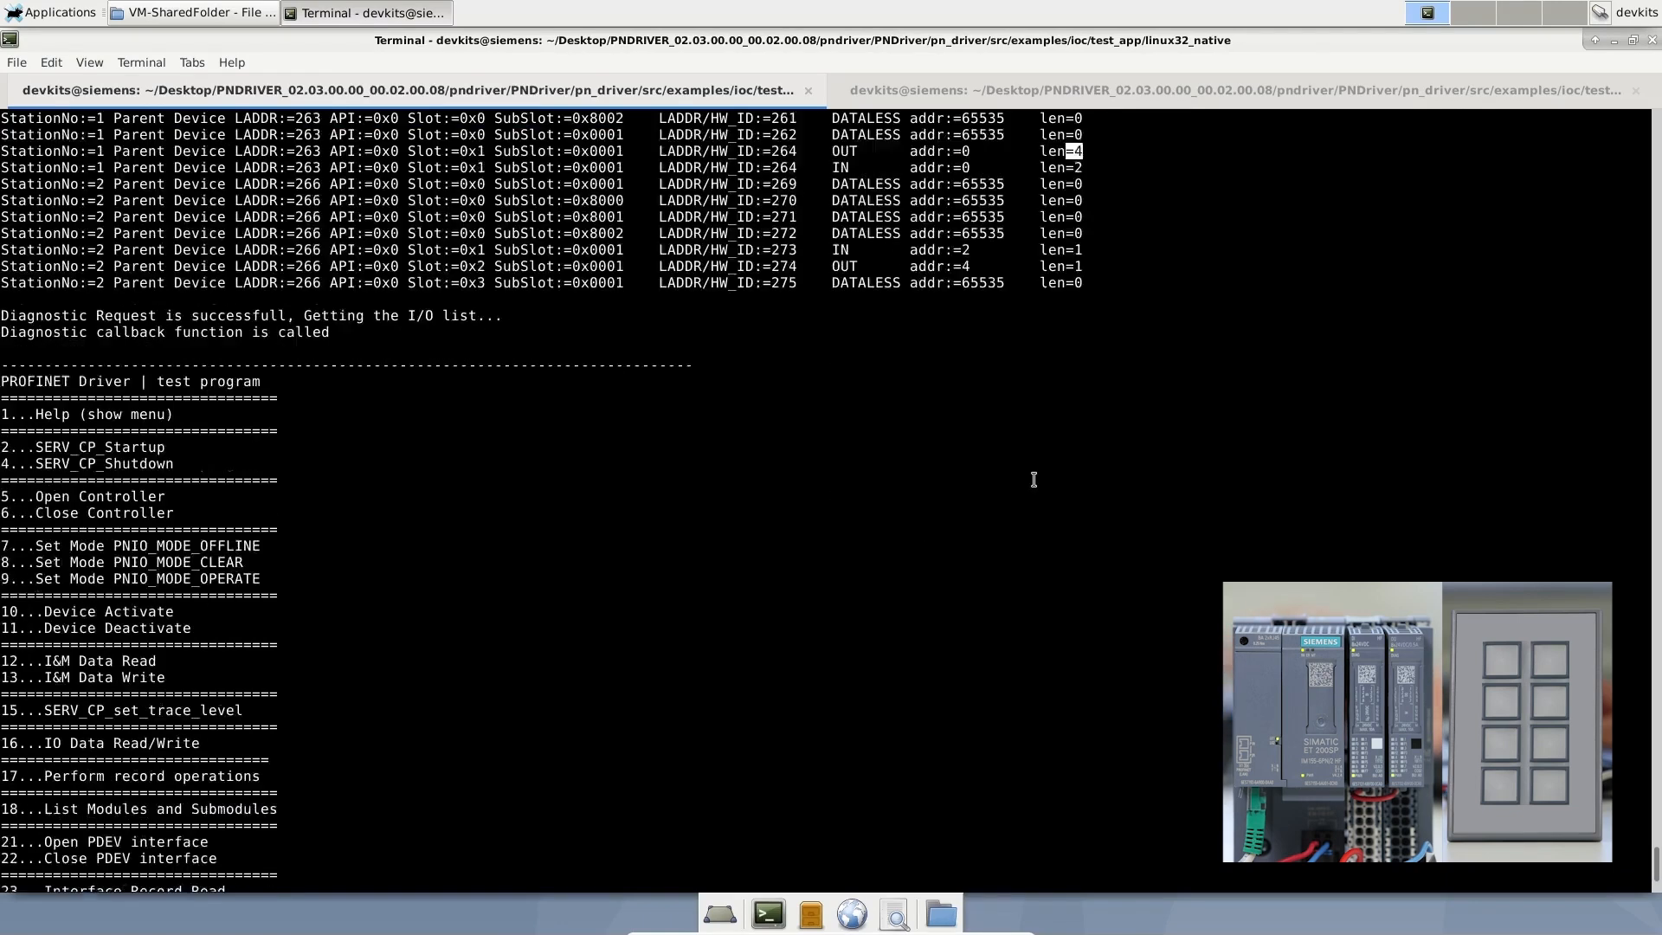
- Via menu 16, write 4 bytes of data FFFFFFFF to output address 0
{"action": "type", "text": "16"}
{"action": "type", "text": "1"}
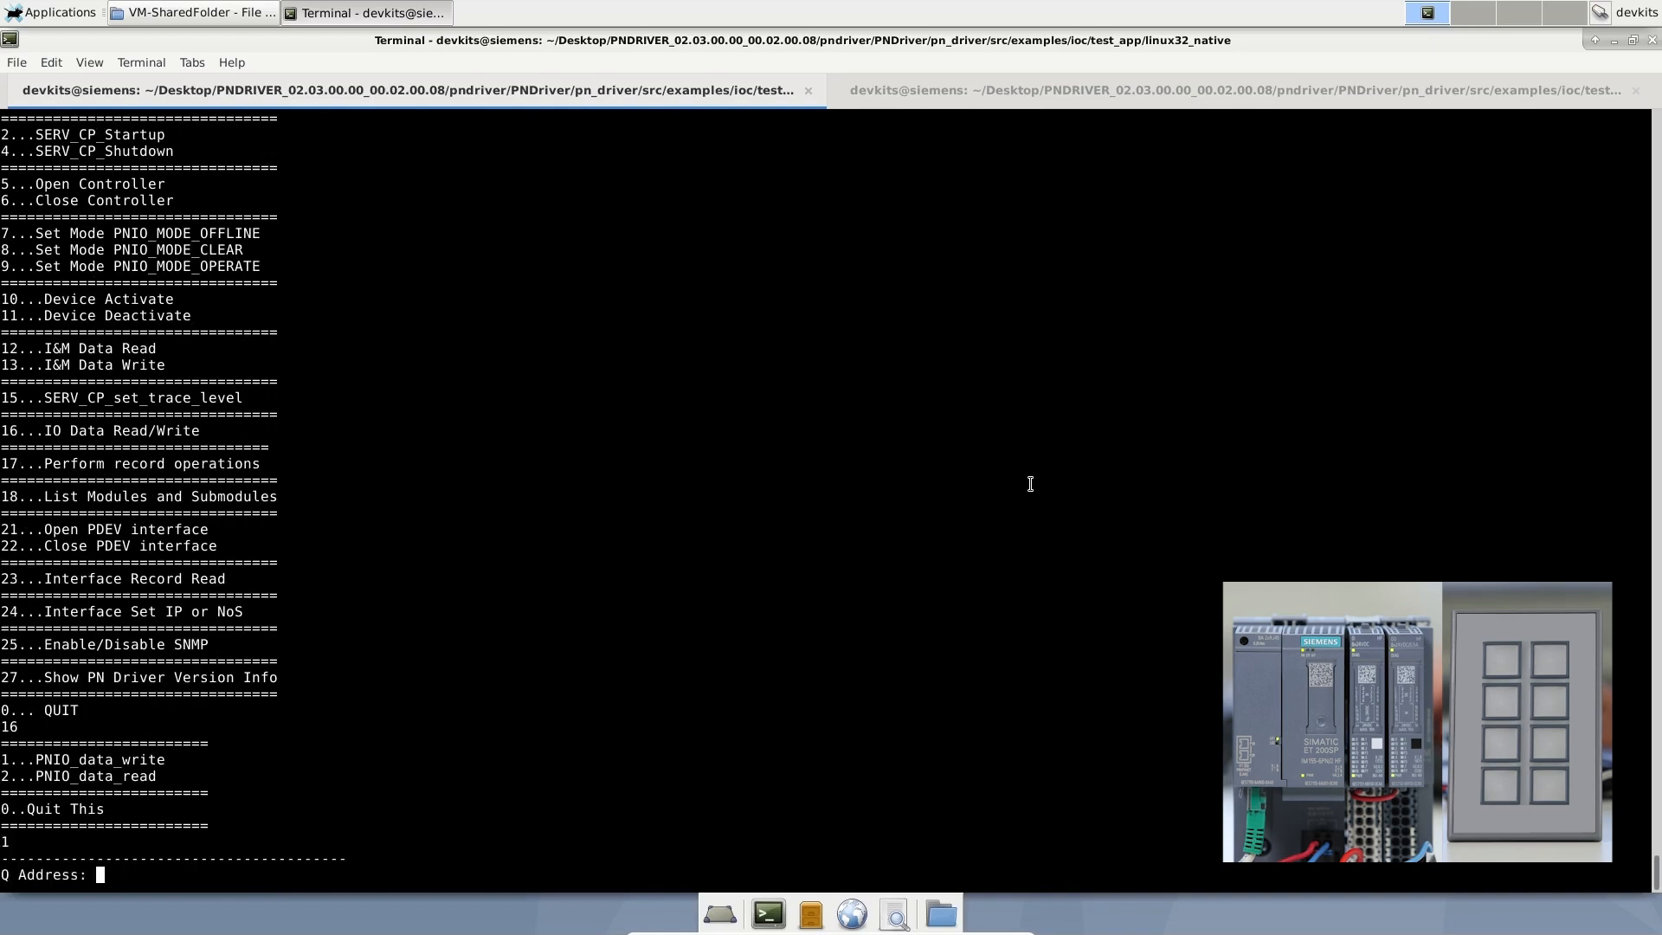
{"action": "type", "text": "0"}
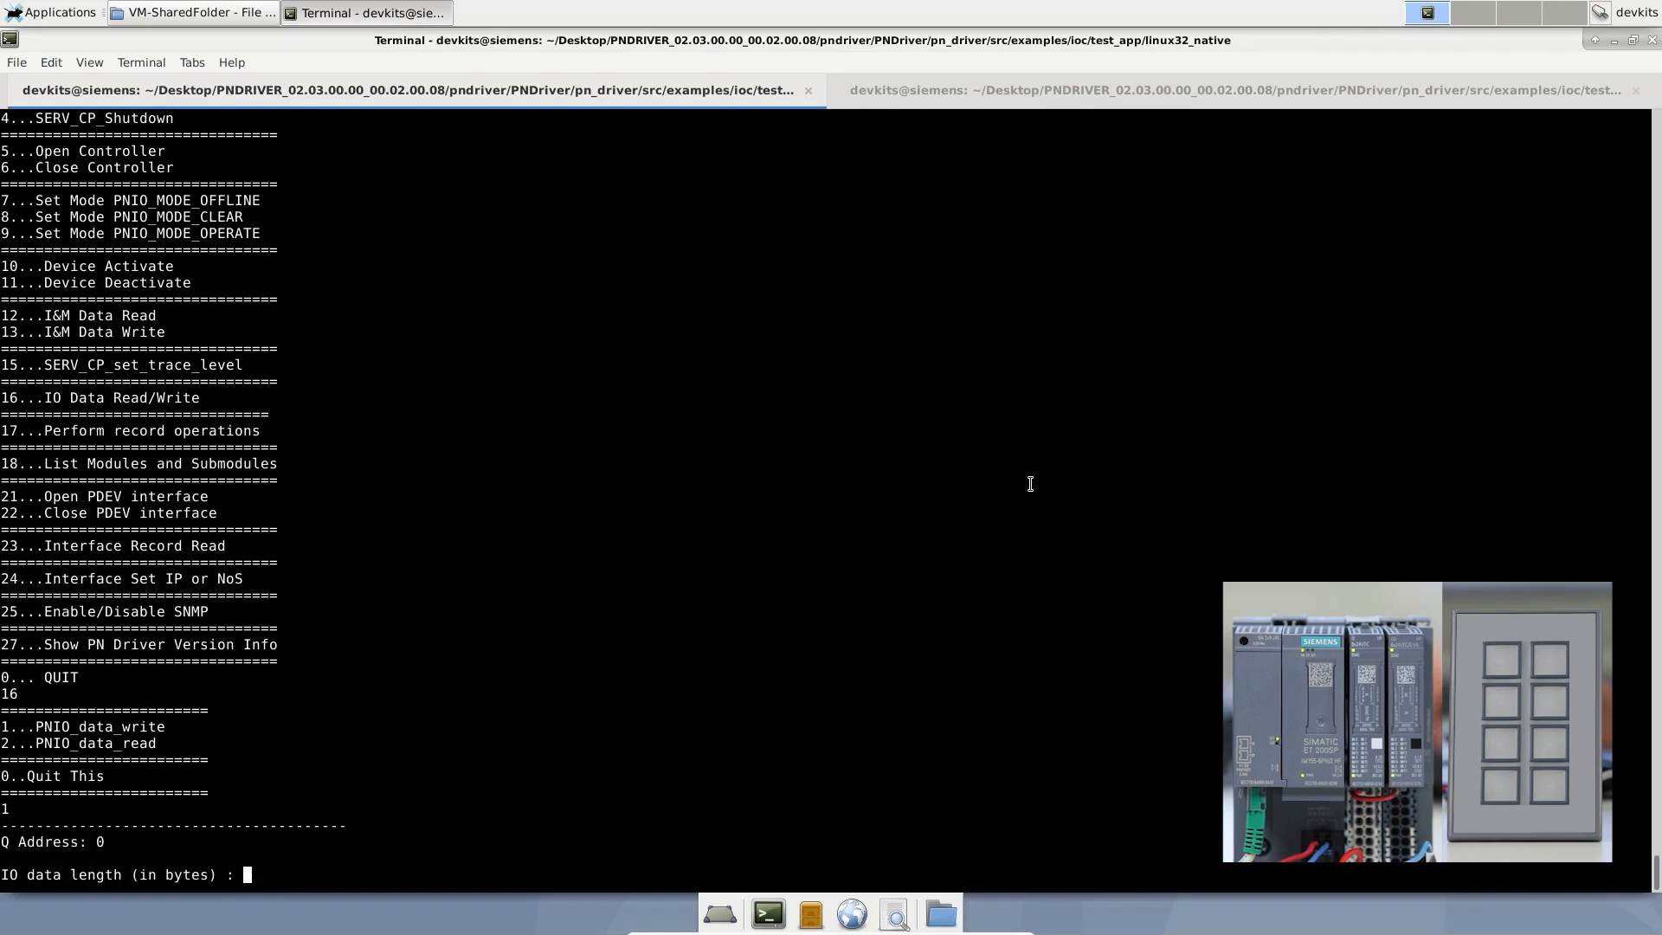
{"action": "type", "text": "4"}
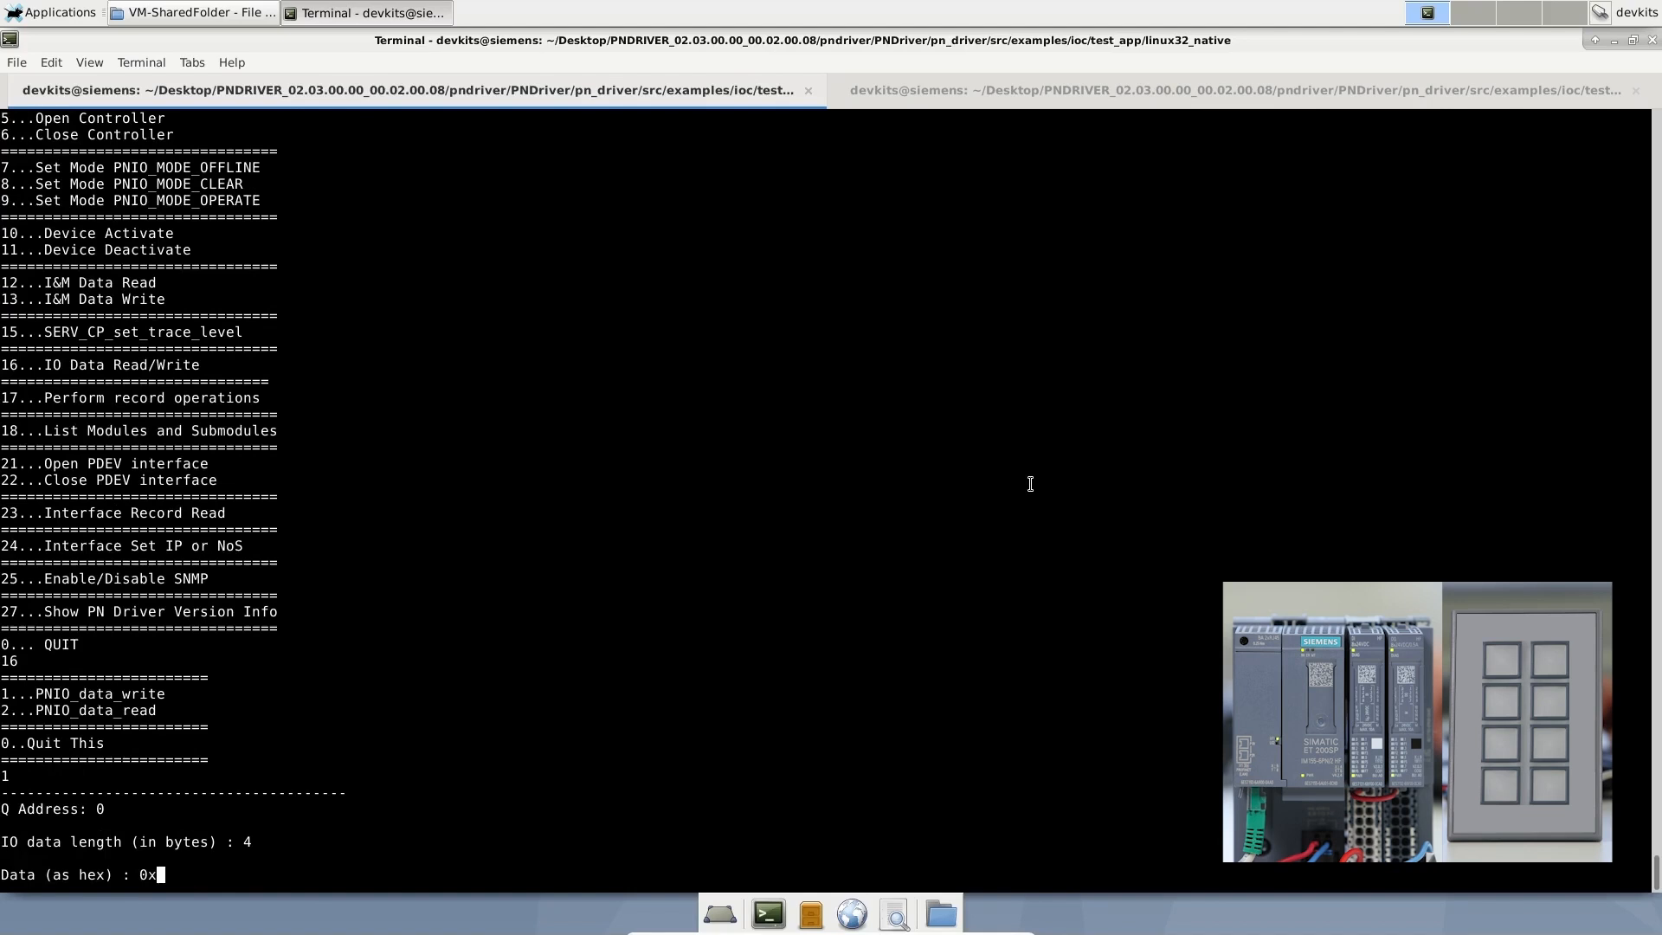
{"action": "type", "text": "FFFFFFFF"}
{"action": "type", "text": "0"}
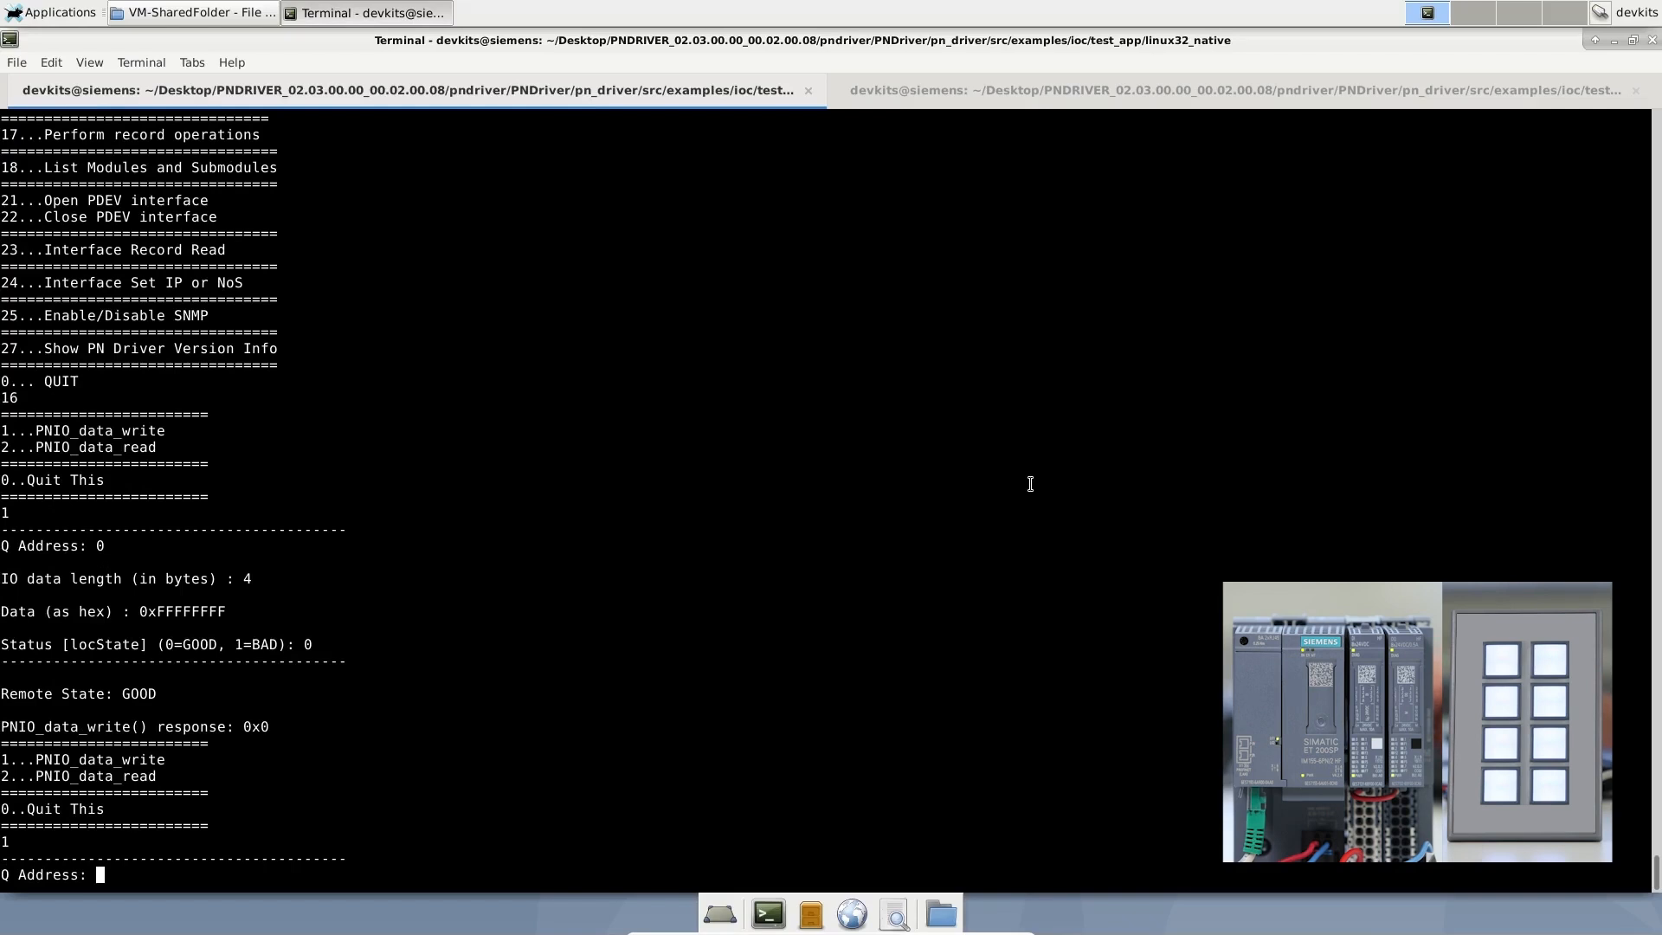
- Write 1 byte of data FF to output address 4
{"action": "type", "text": "4"}
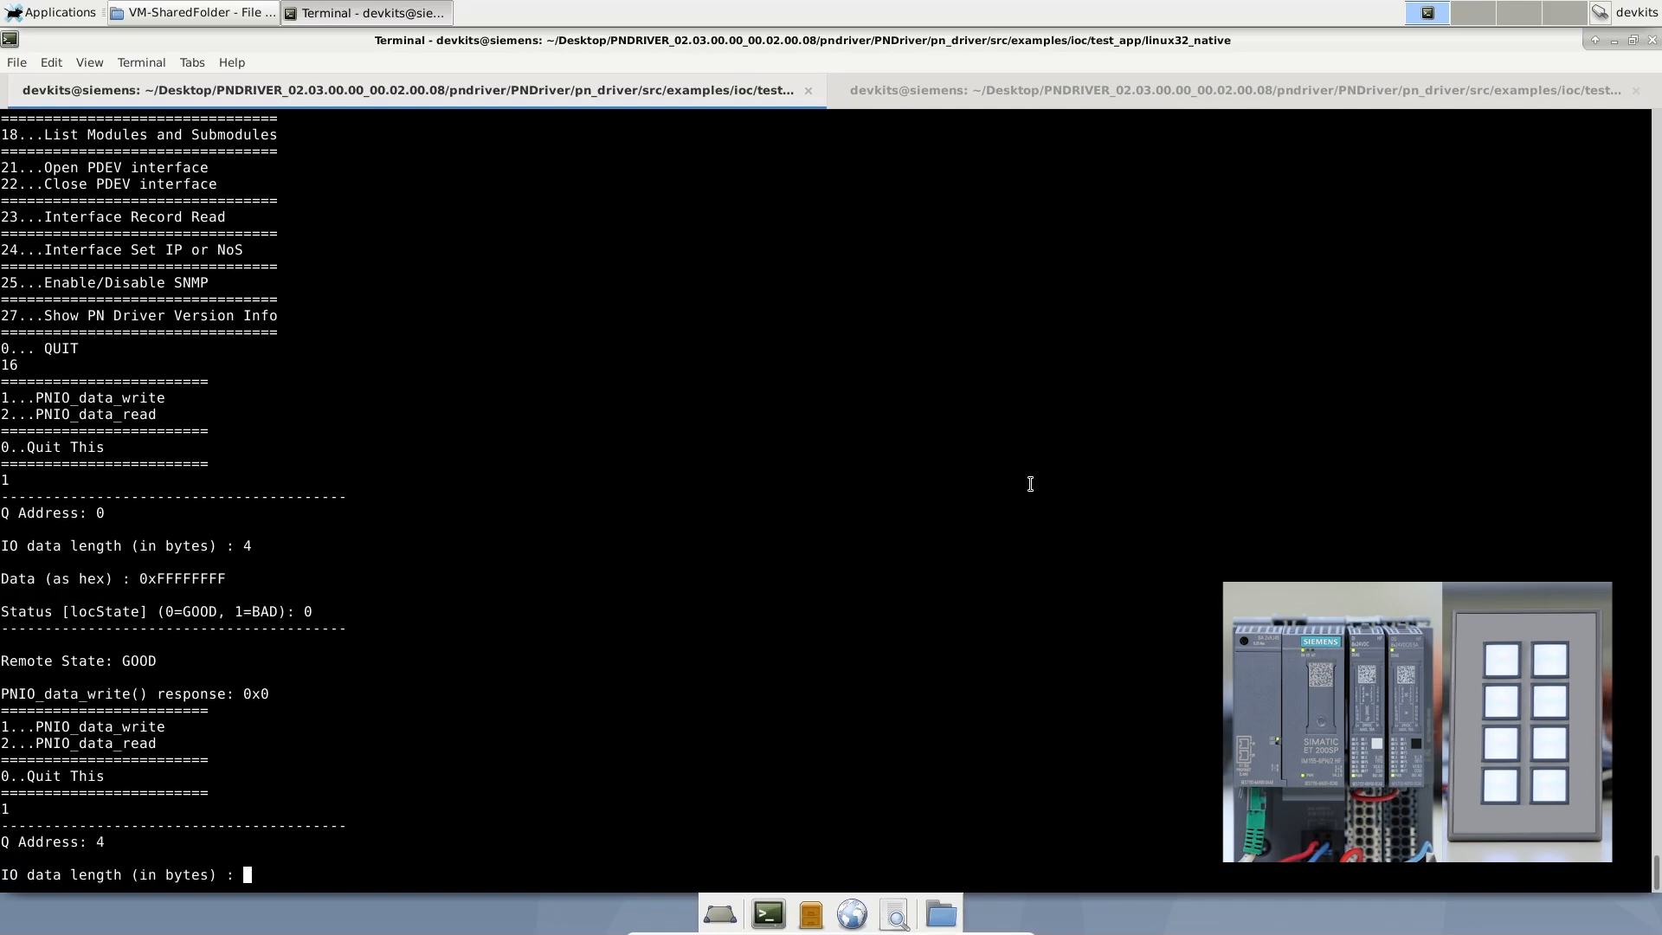
{"action": "type", "text": "1"}
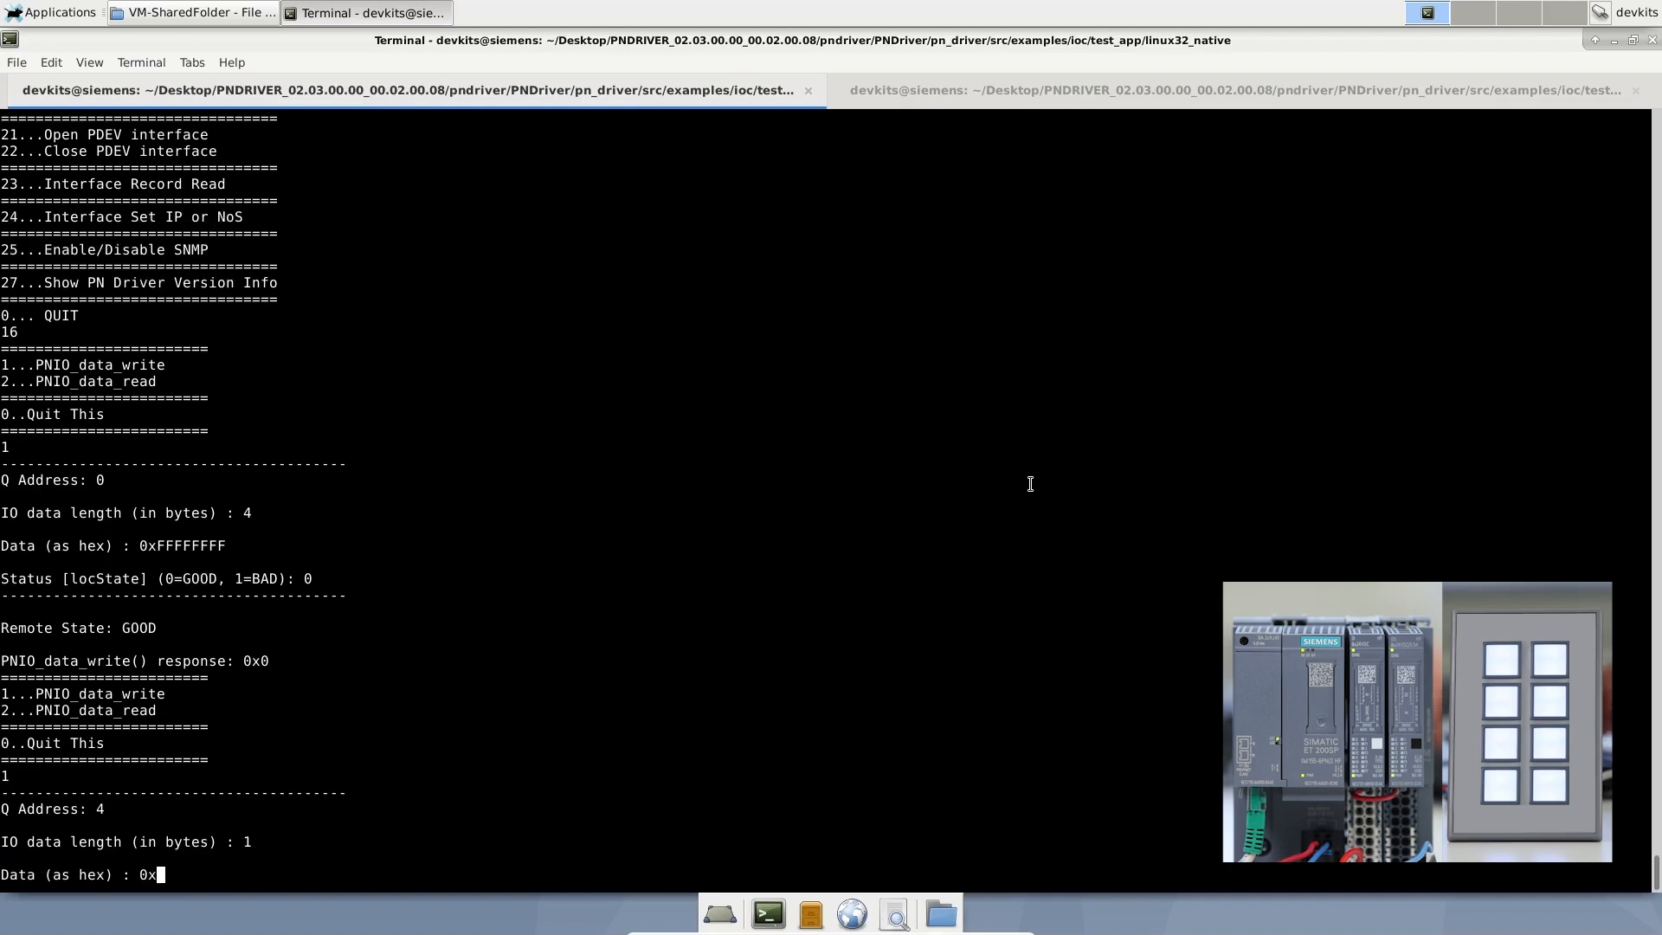
{"action": "type", "text": "FF"}
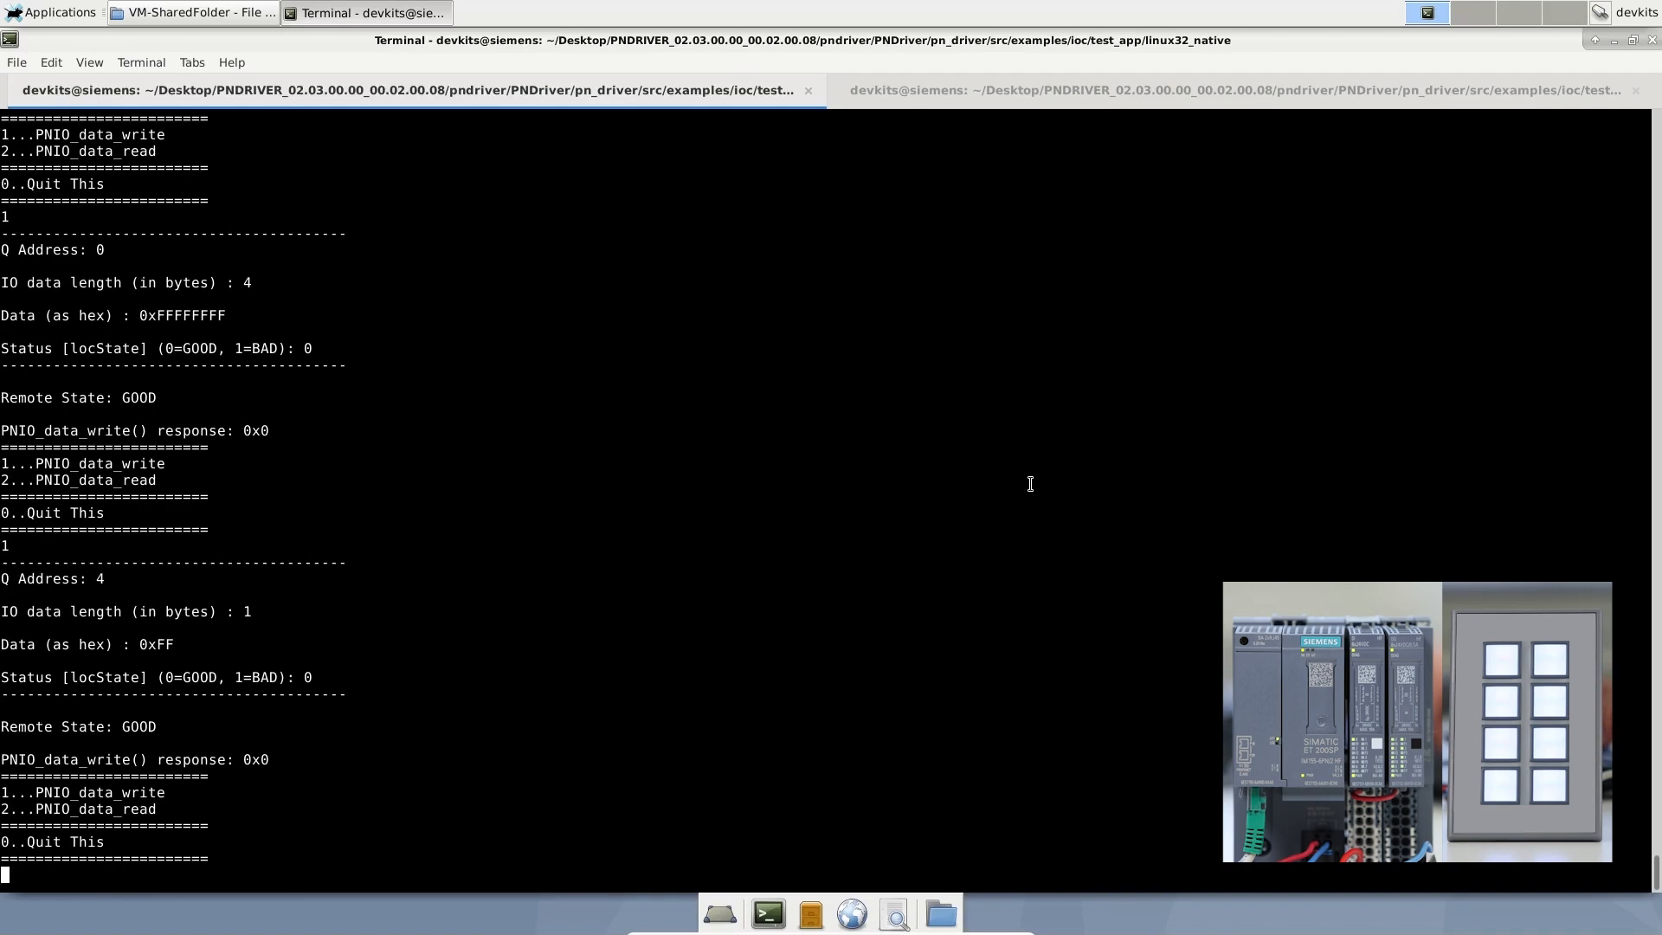
- Write 4 bytes of data 10000001 to output address 0
{"action": "type", "text": "1"}
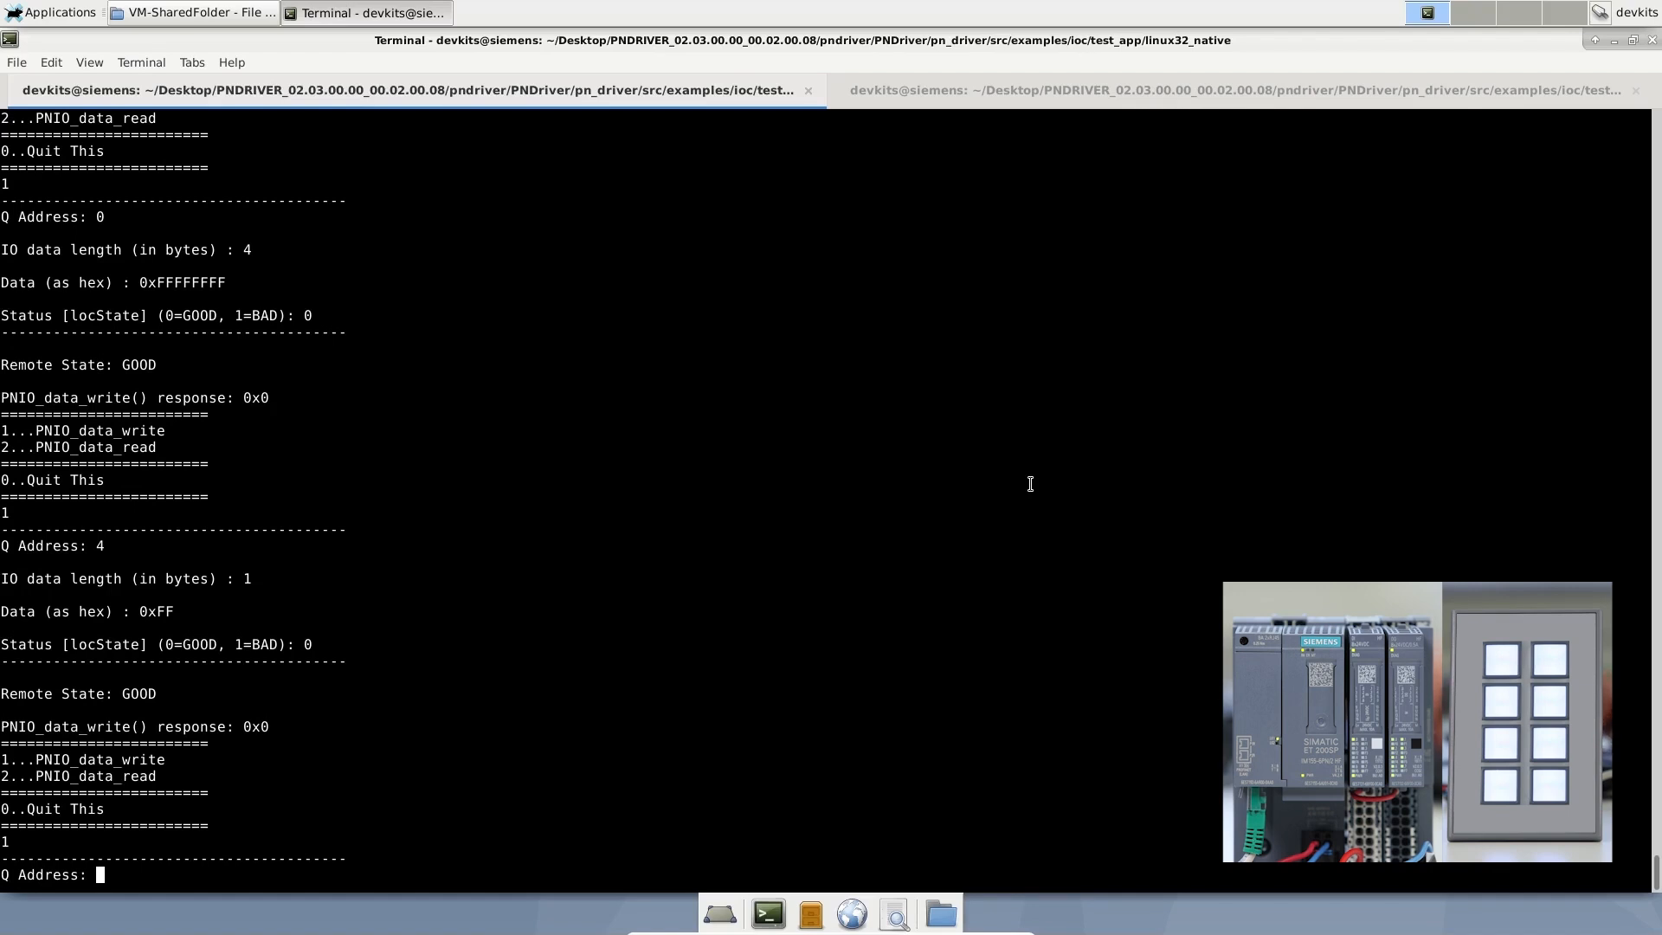
{"action": "type", "text": "0"}
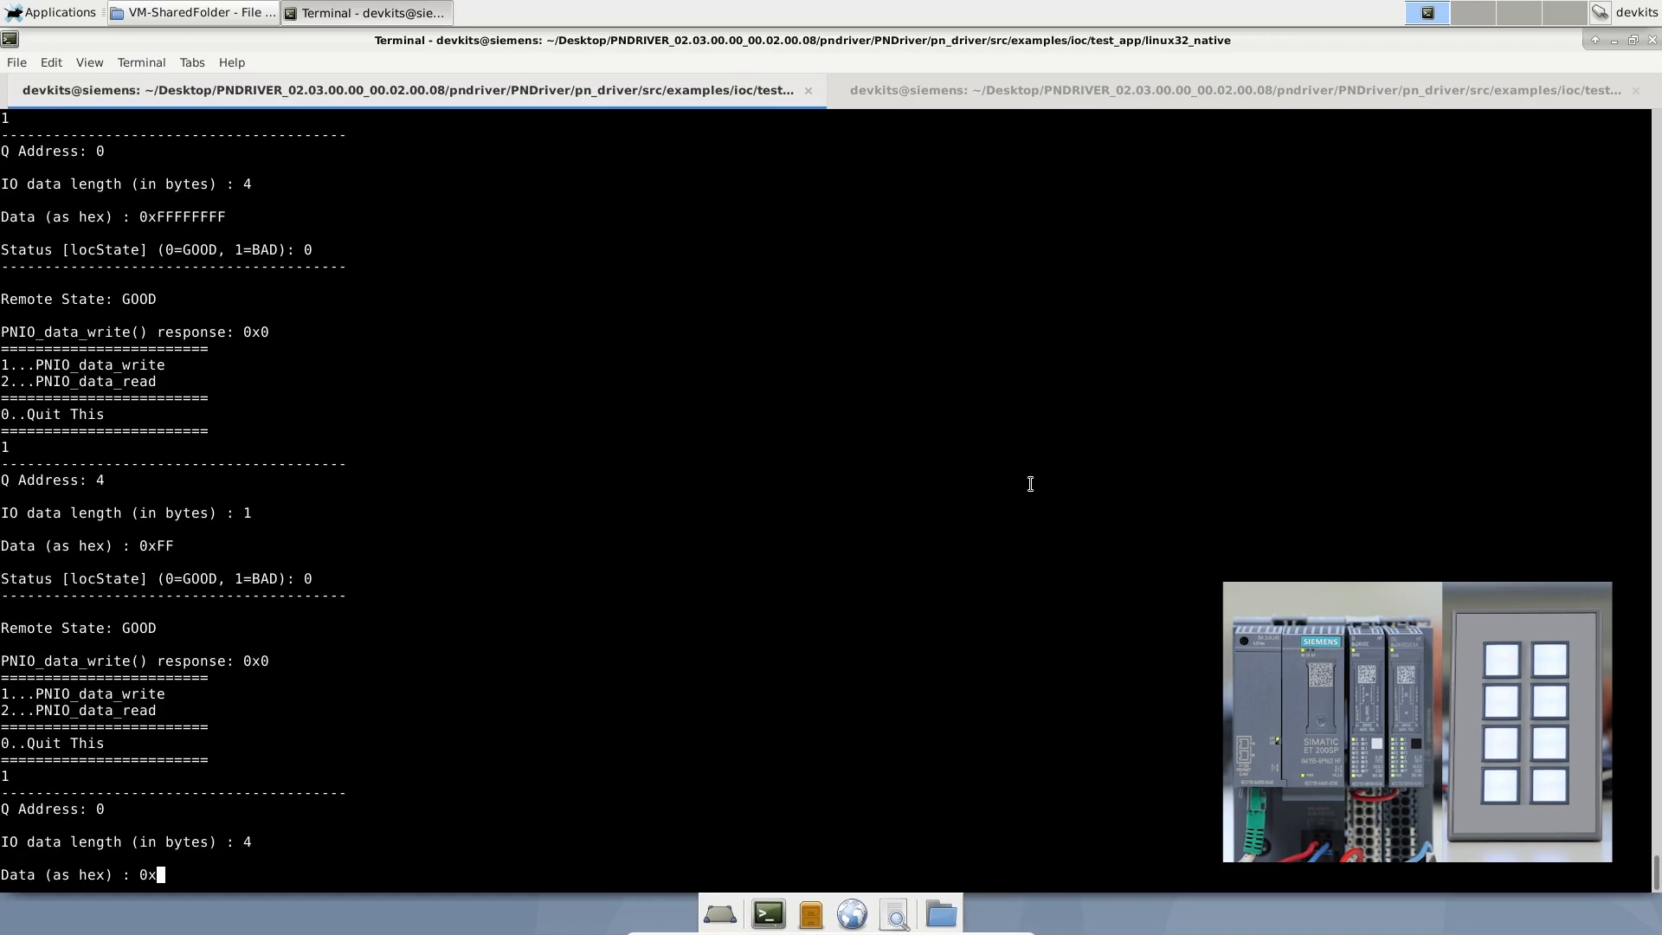
{"action": "type", "text": "1"}
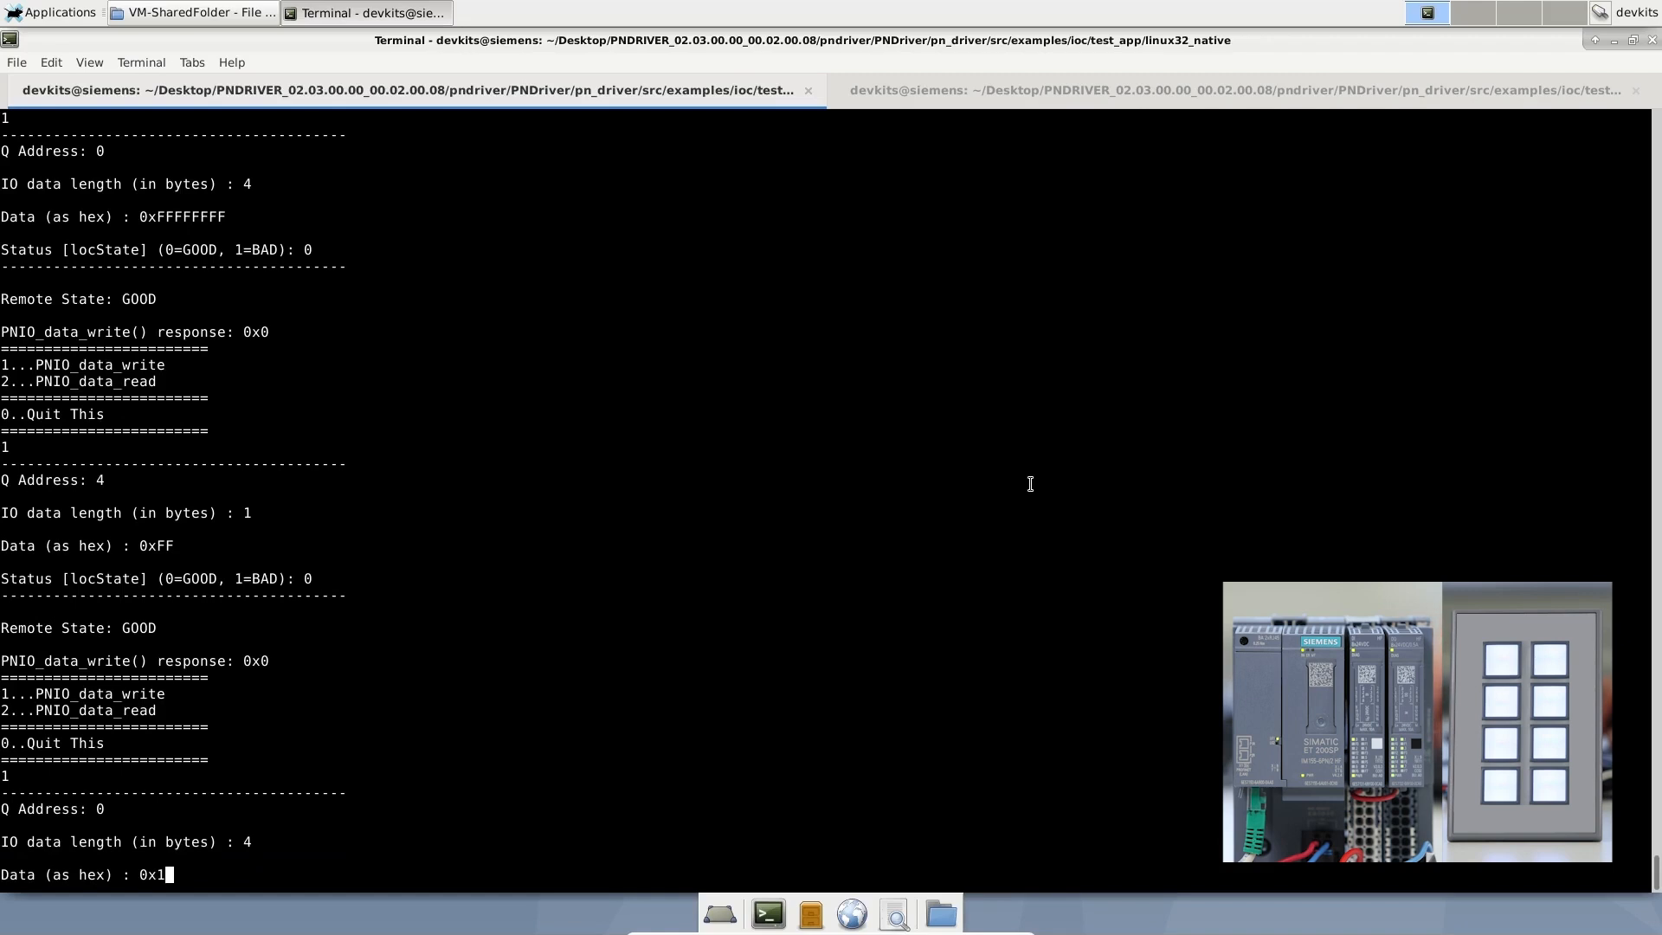
{"action": "type", "text": "0000001"}
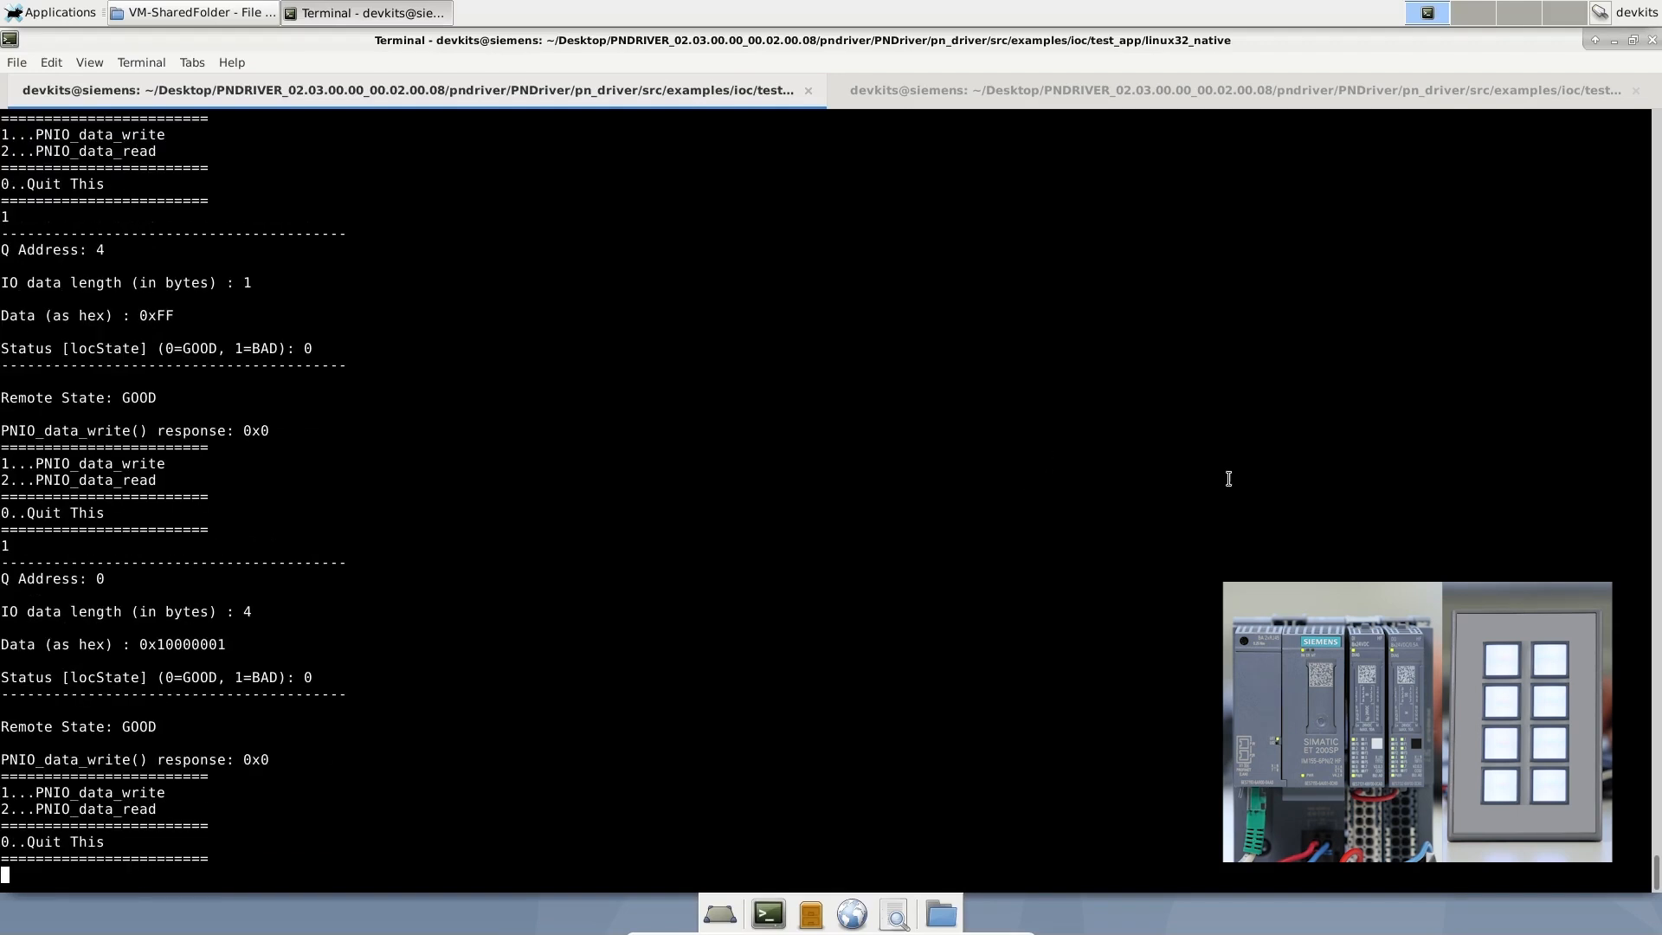
{"action": "mouse_move", "coordinate": [746, 494]}
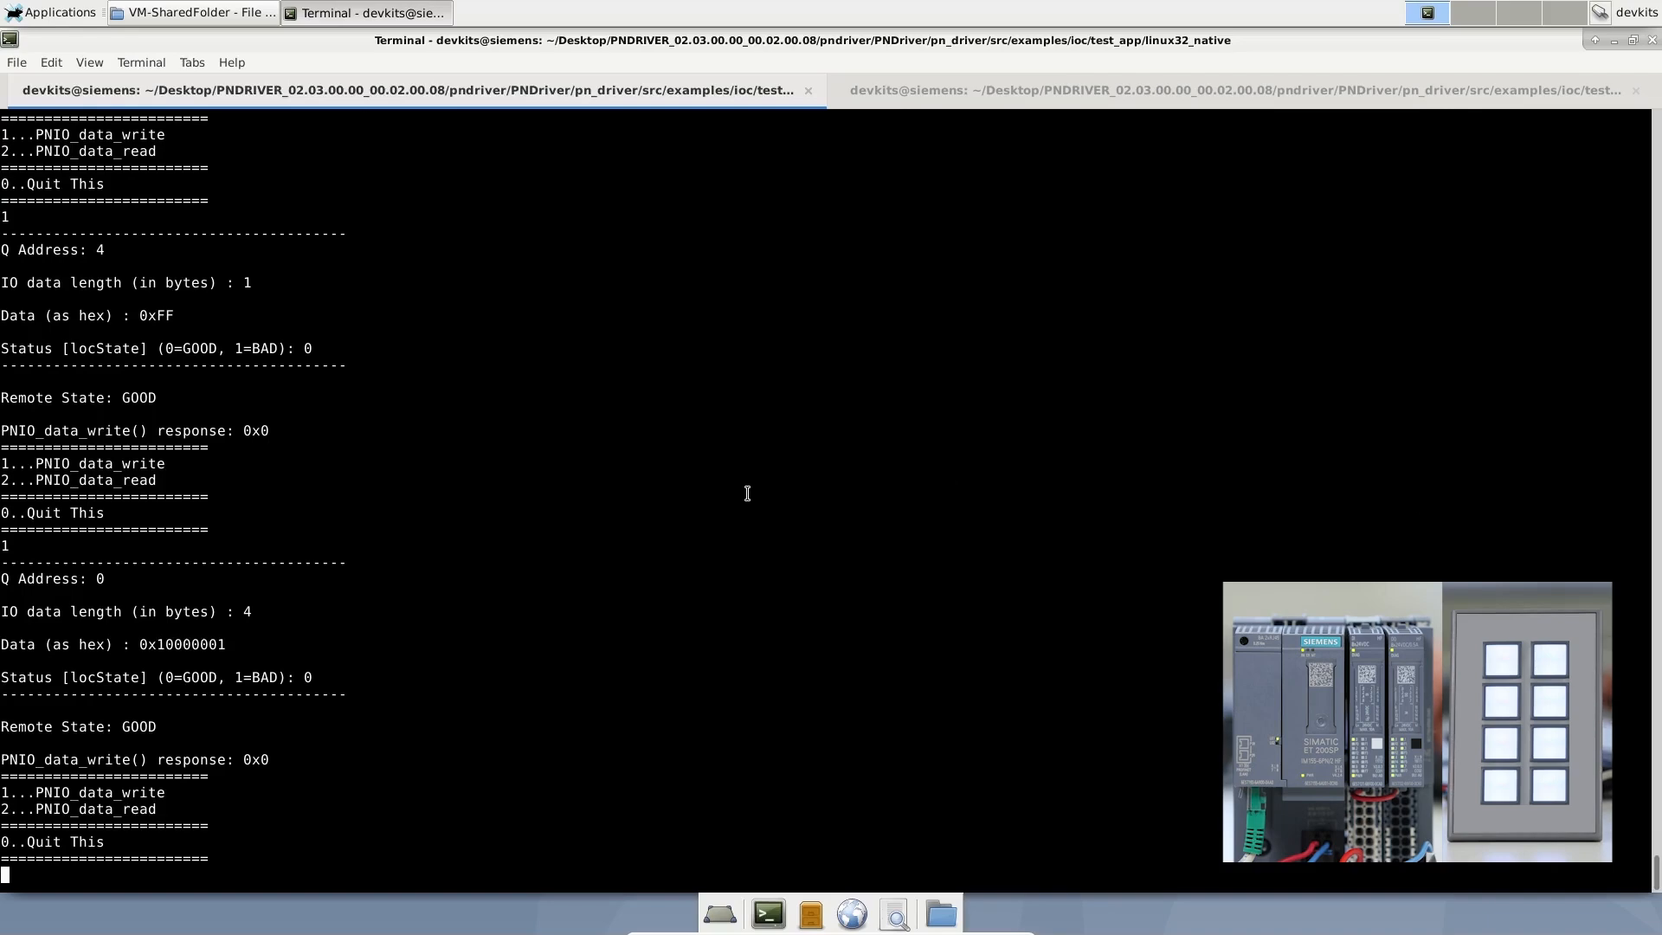
- List submodules with menu 18, pointing out station 2's LADDR:=266 entry, then redisplay the main menu
{"action": "type", "text": "18"}
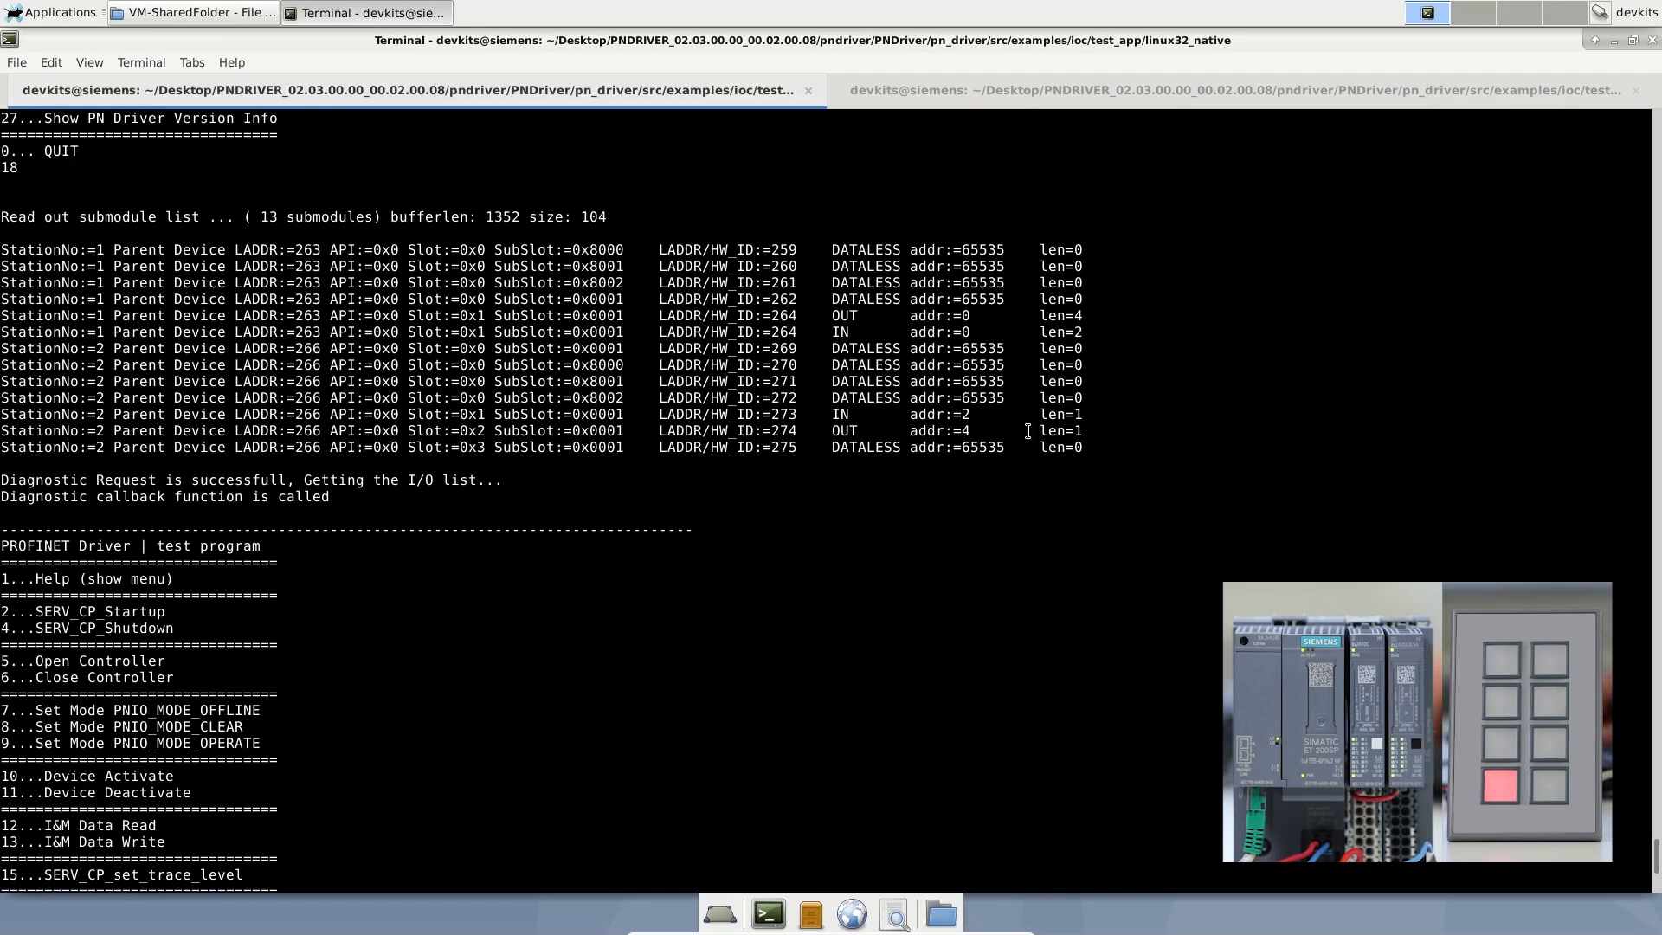
{"action": "triple_click", "coordinate": [530, 431]}
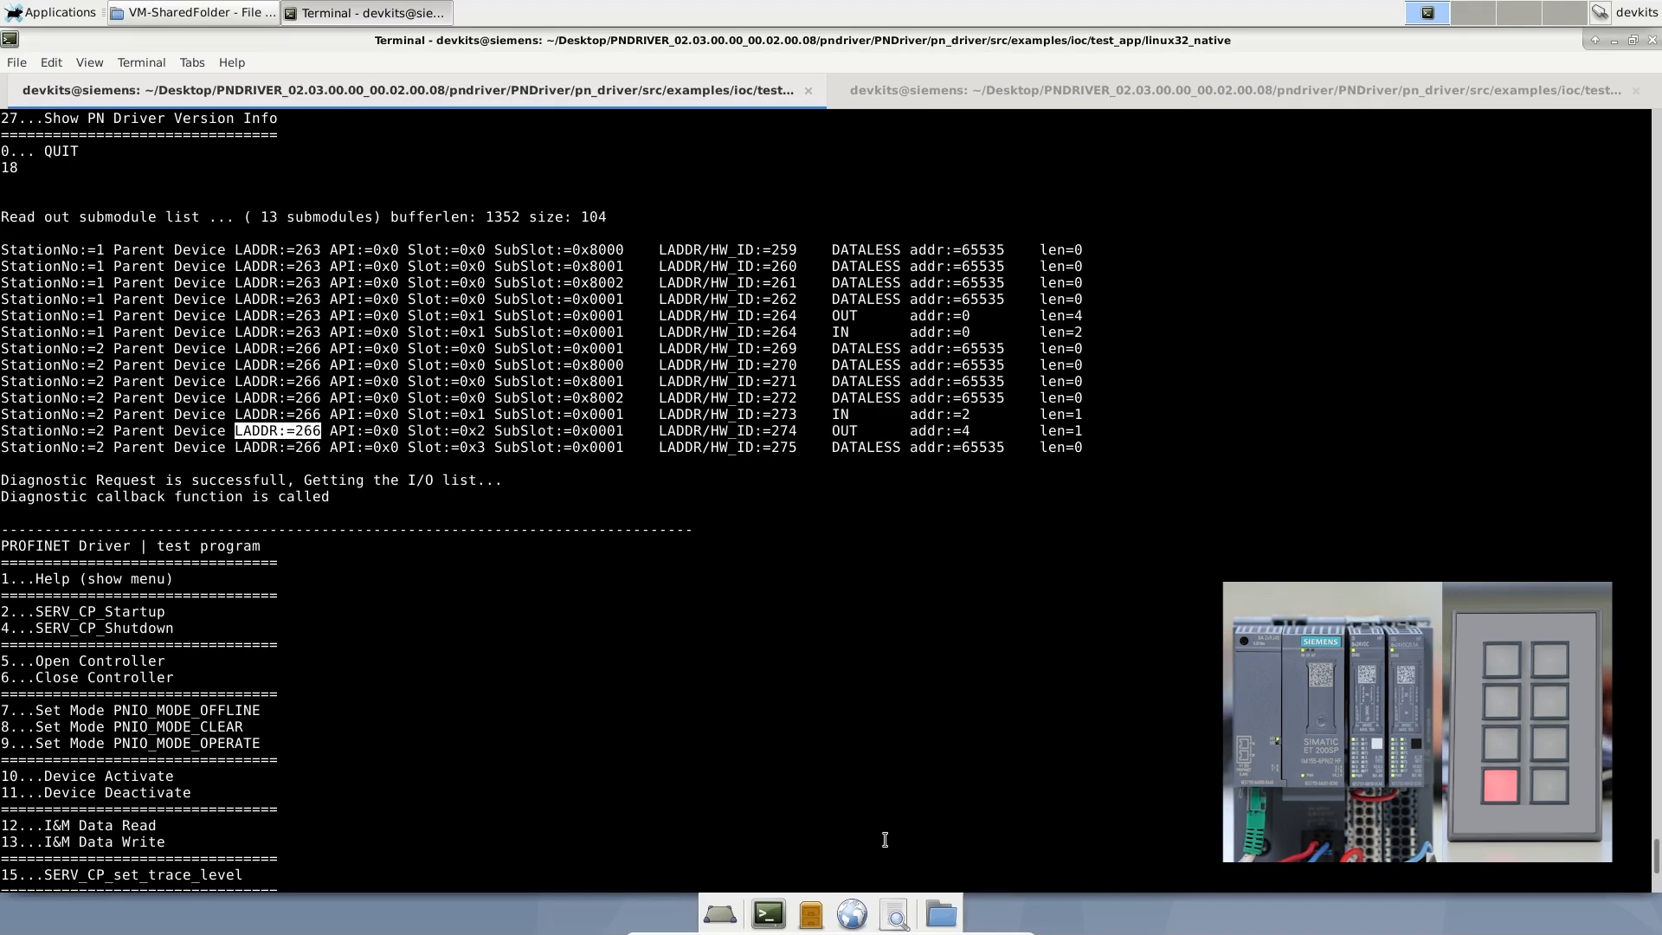
{"action": "left_click", "coordinate": [315, 917]}
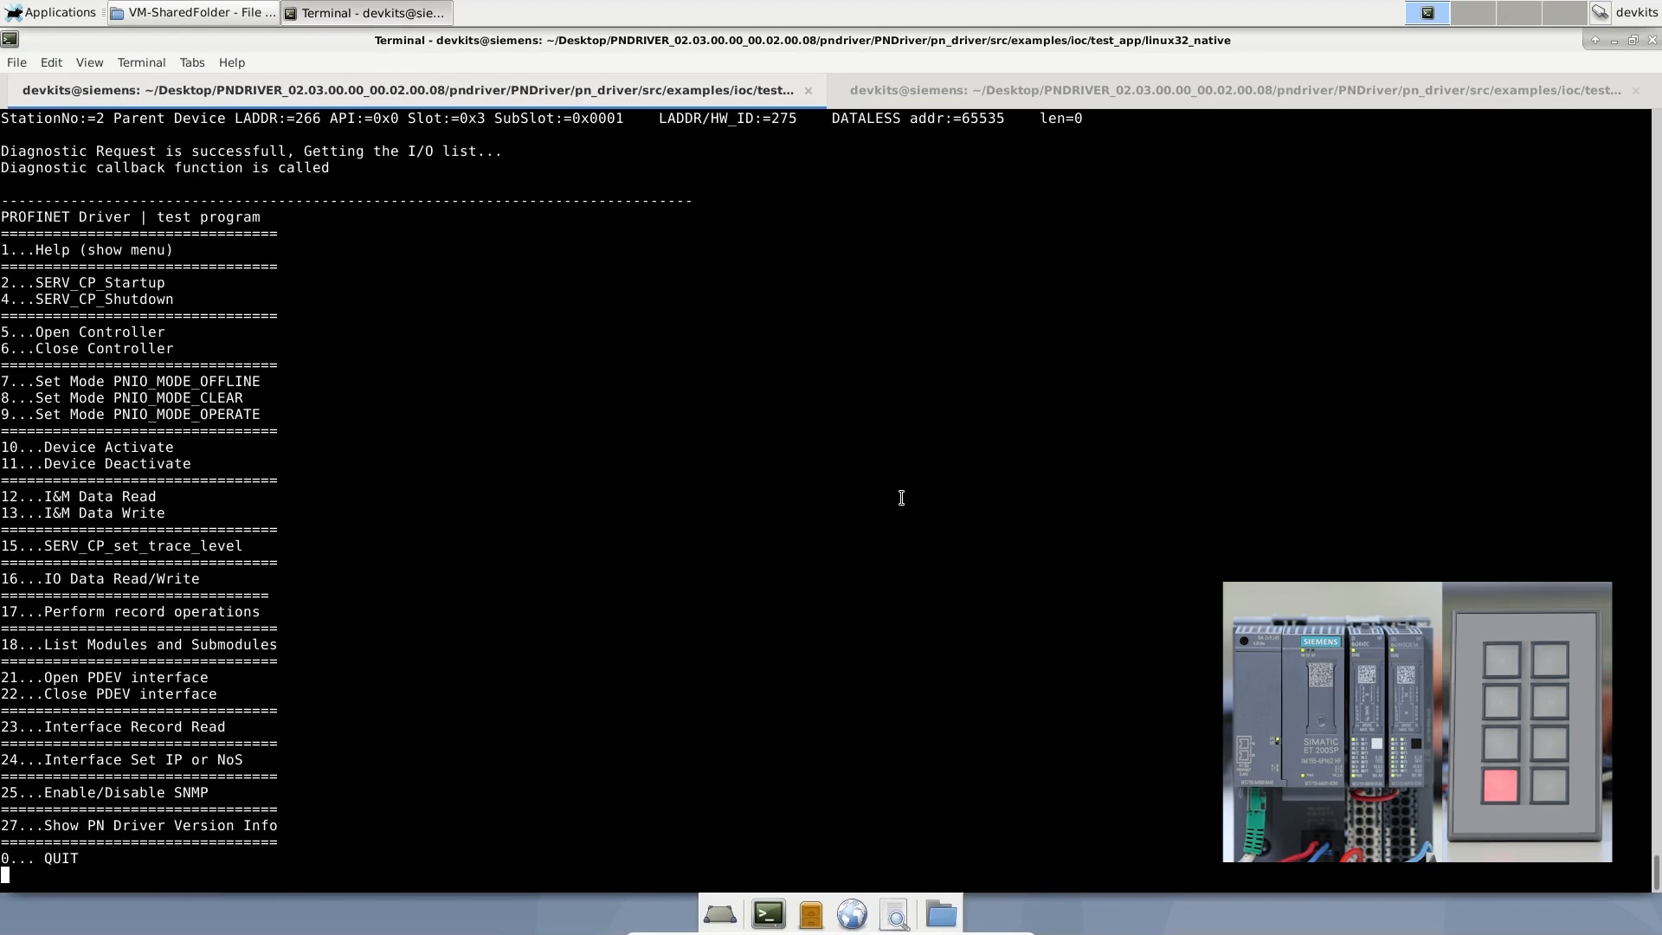
- Via menu 16 option 2, read 1 byte at input address 2 with status 0, returning 0x01
{"action": "type", "text": "16"}
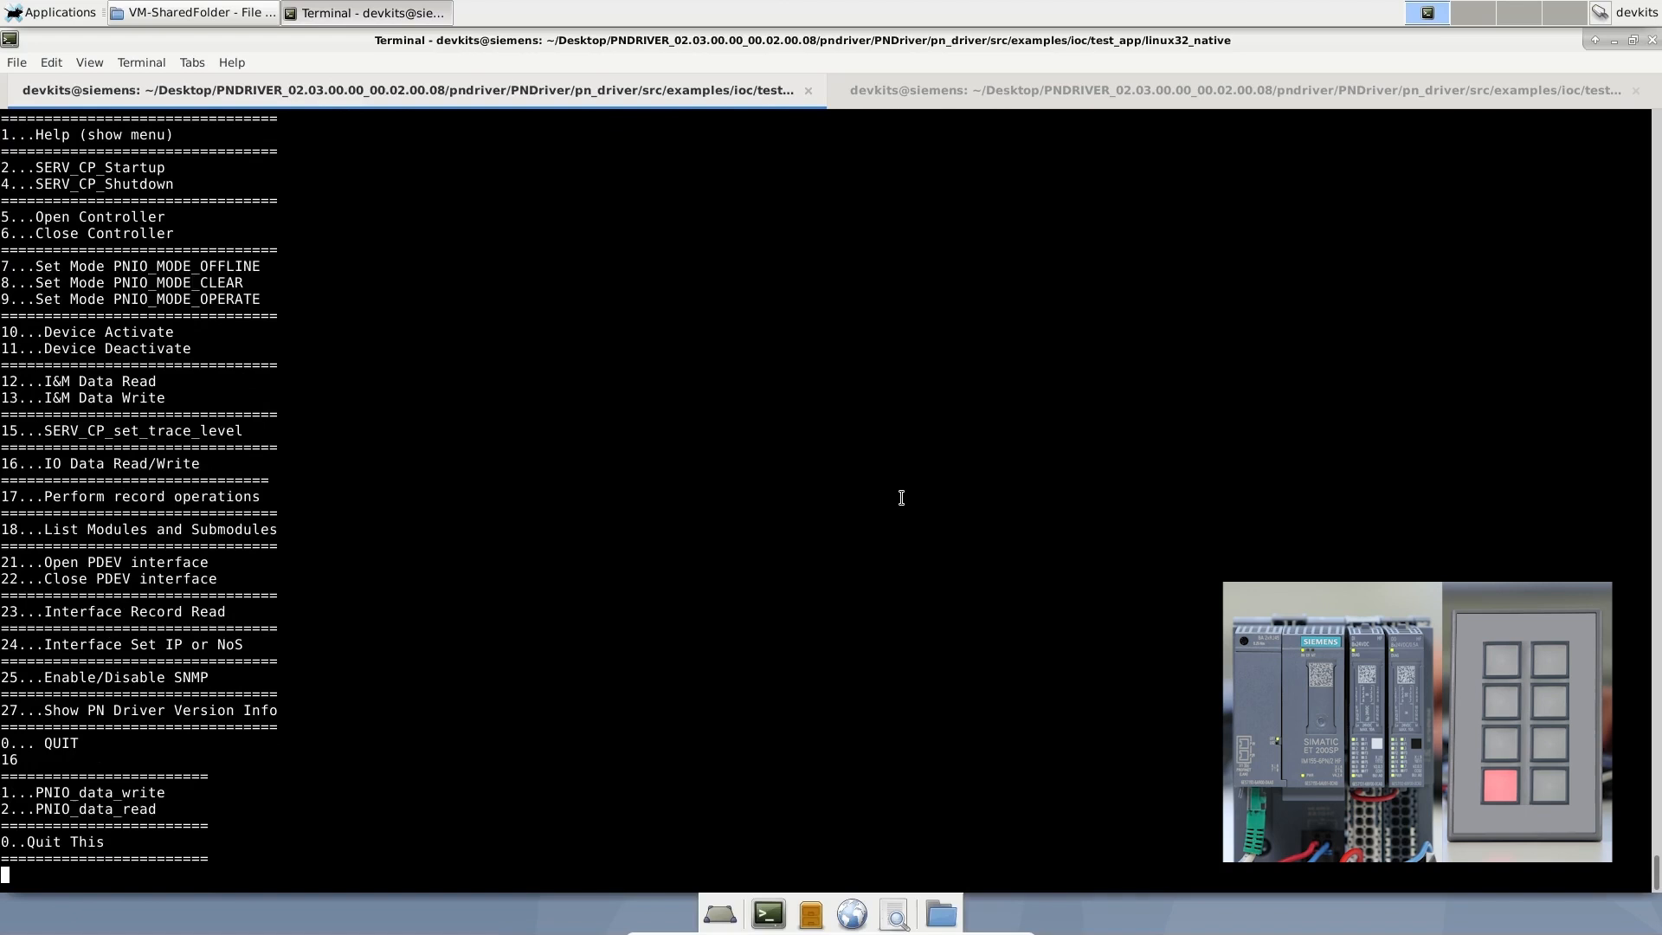
{"action": "type", "text": "2"}
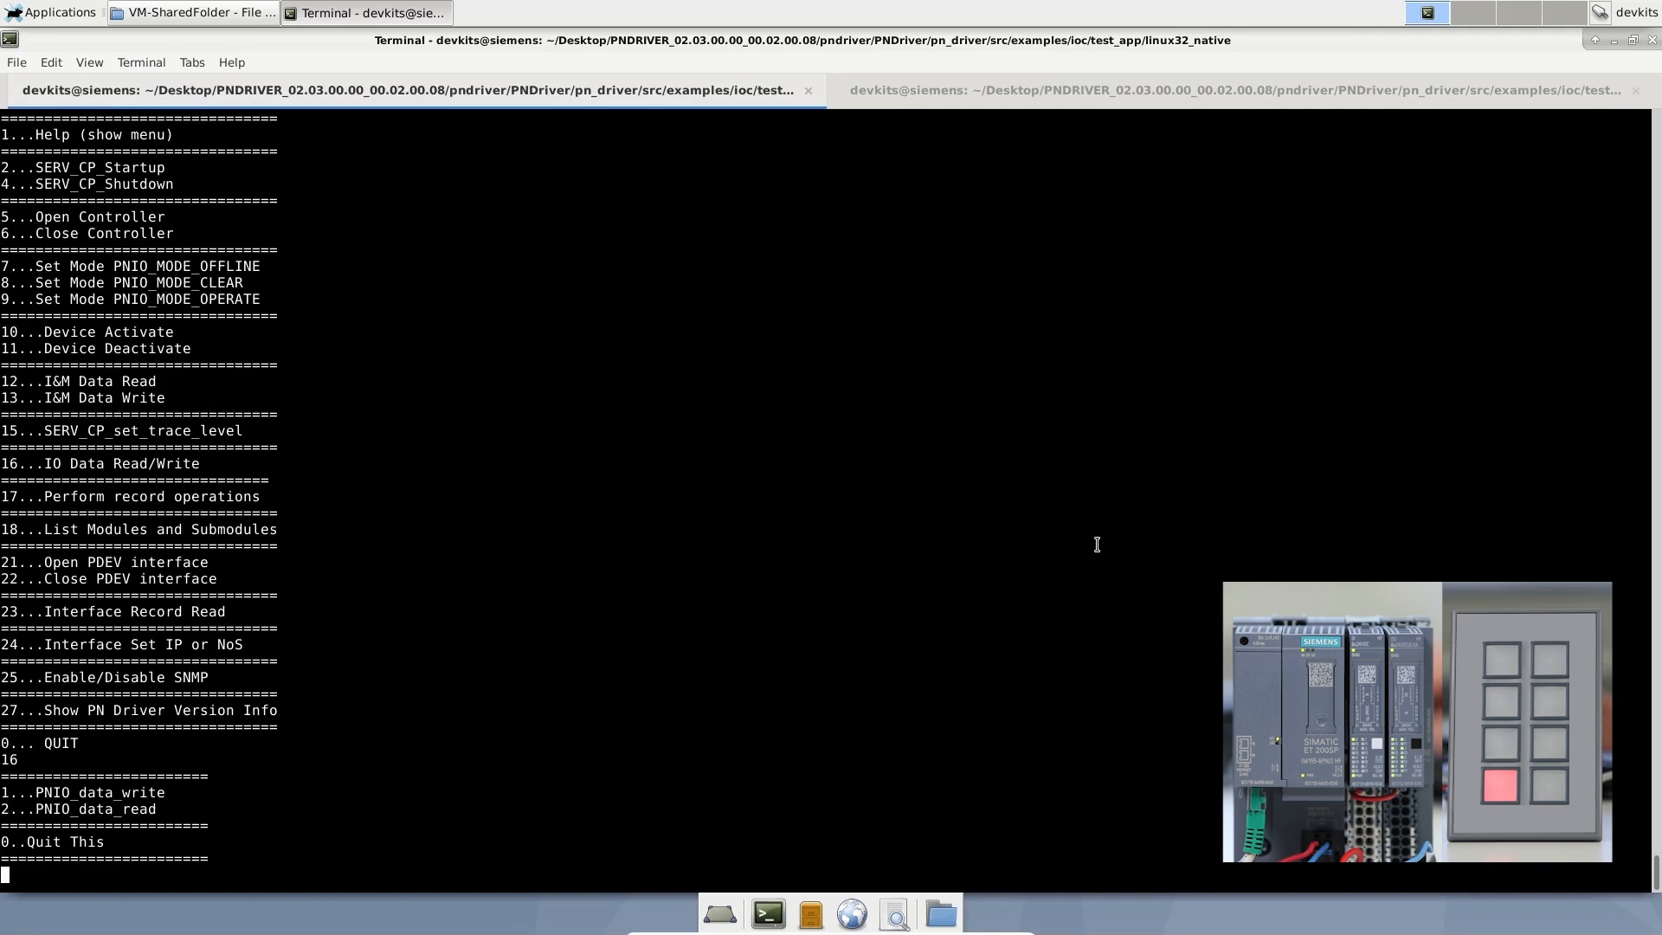
{"action": "type", "text": "2"}
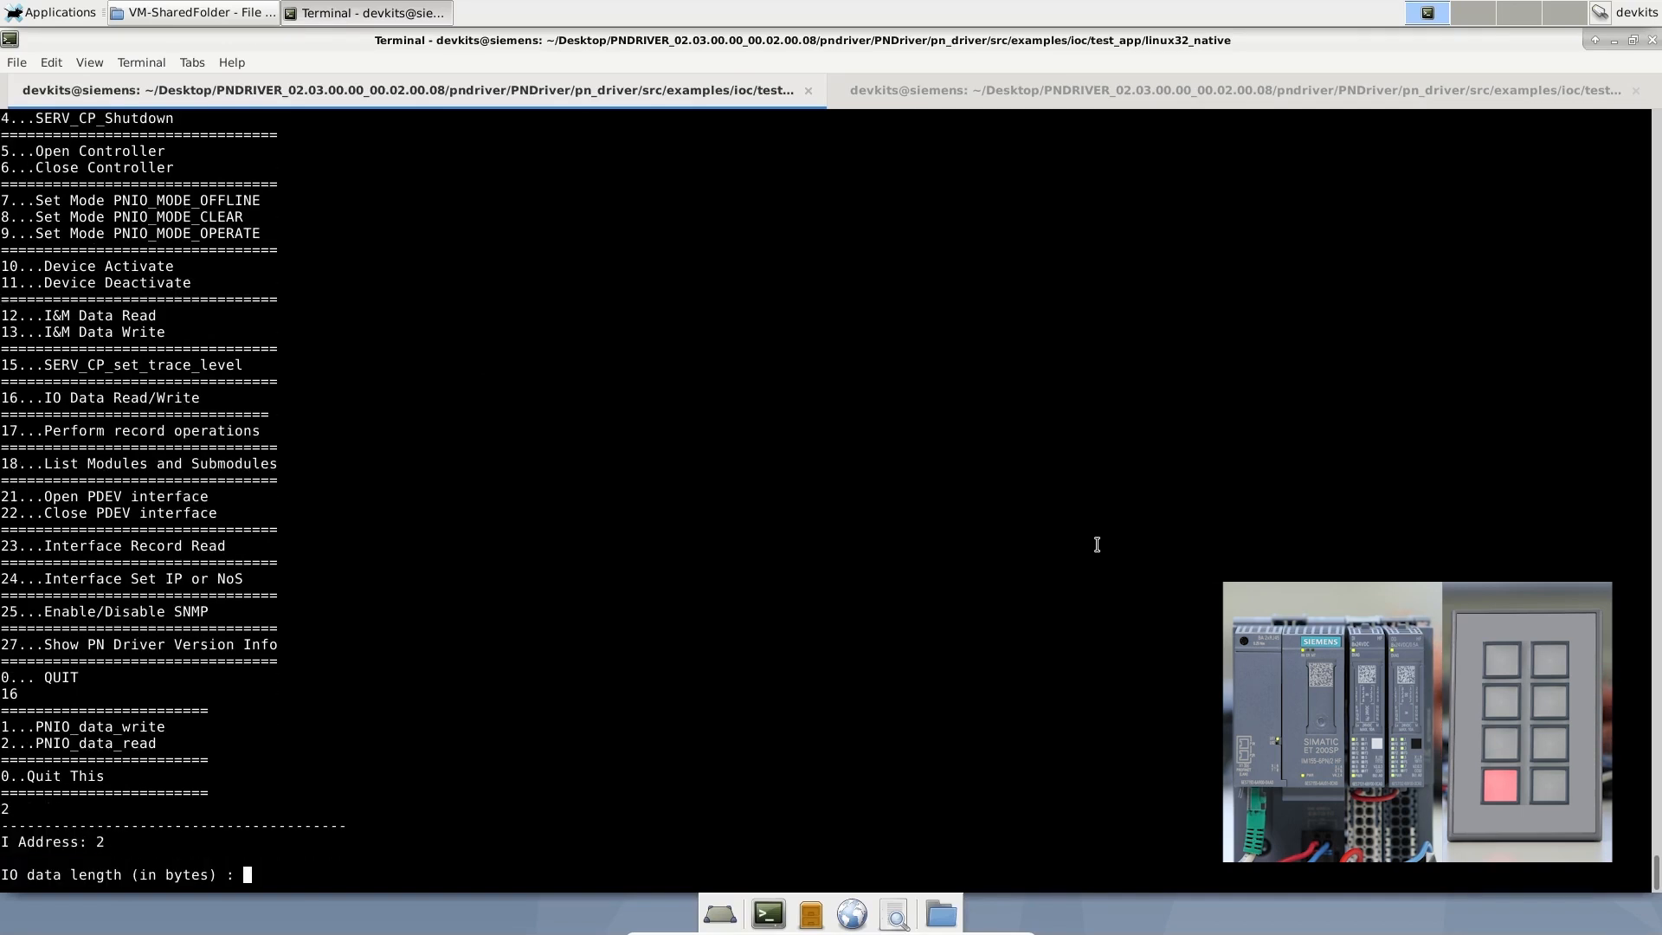
{"action": "type", "text": "1"}
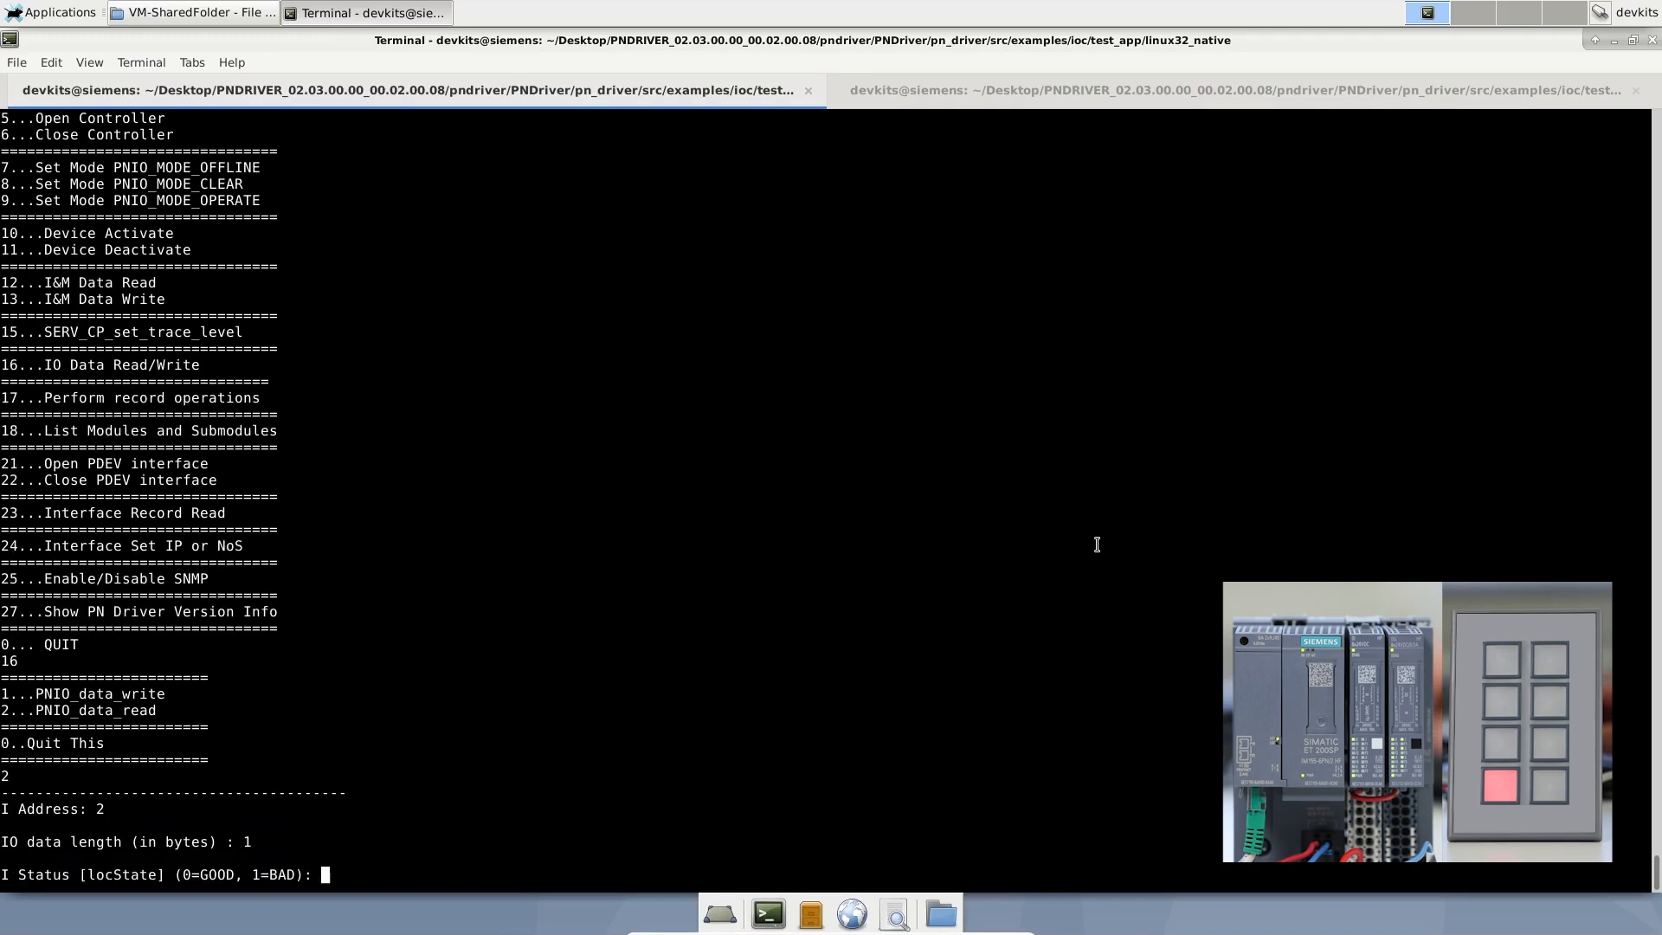
{"action": "type", "text": "0"}
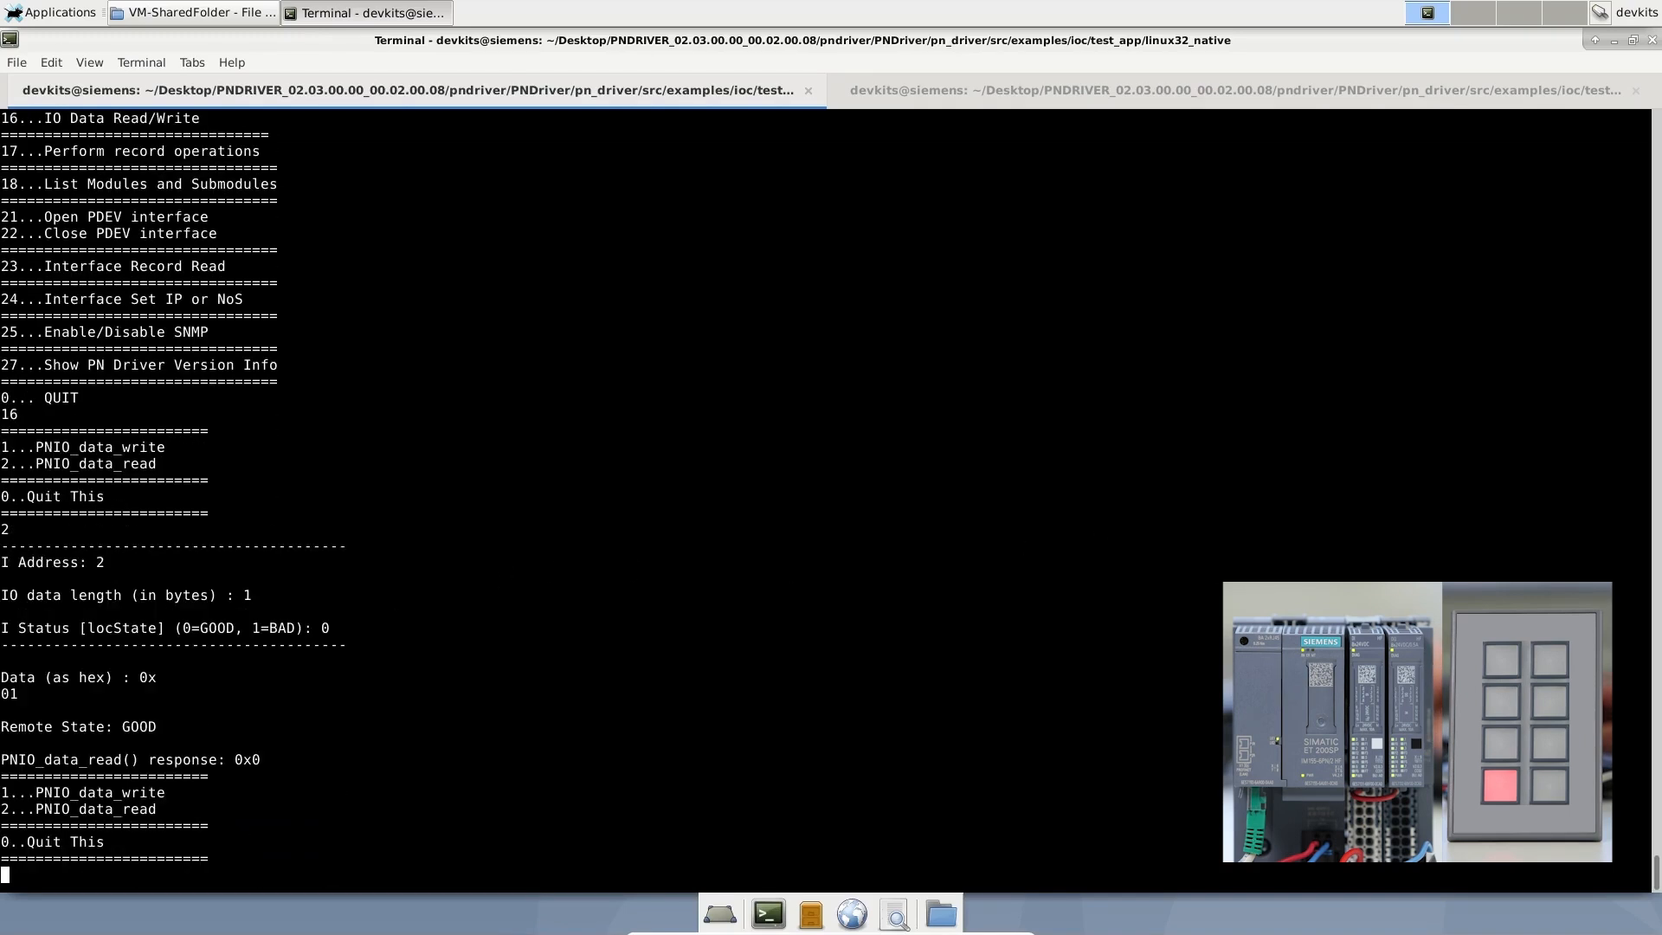